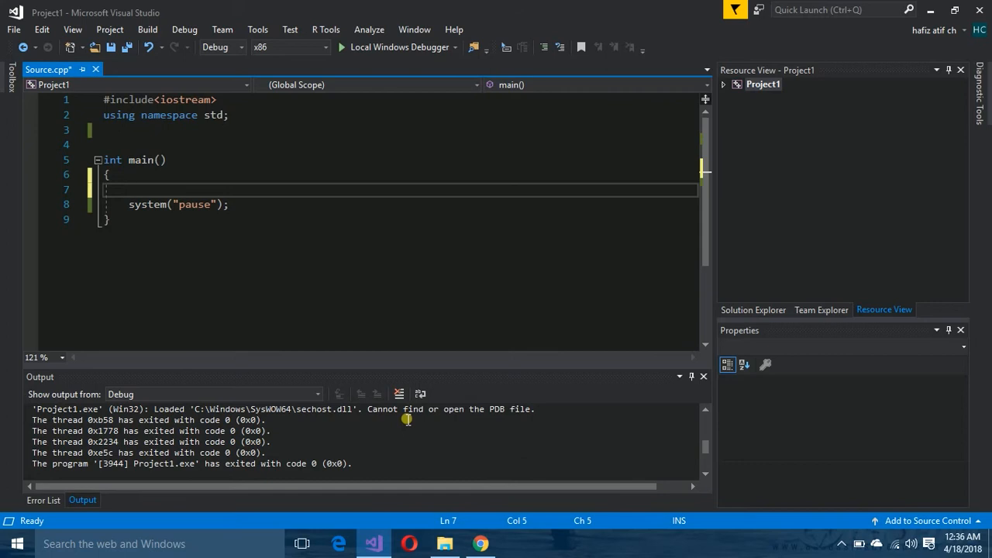
- Declare the integer variable marks inside main
type("int mar")
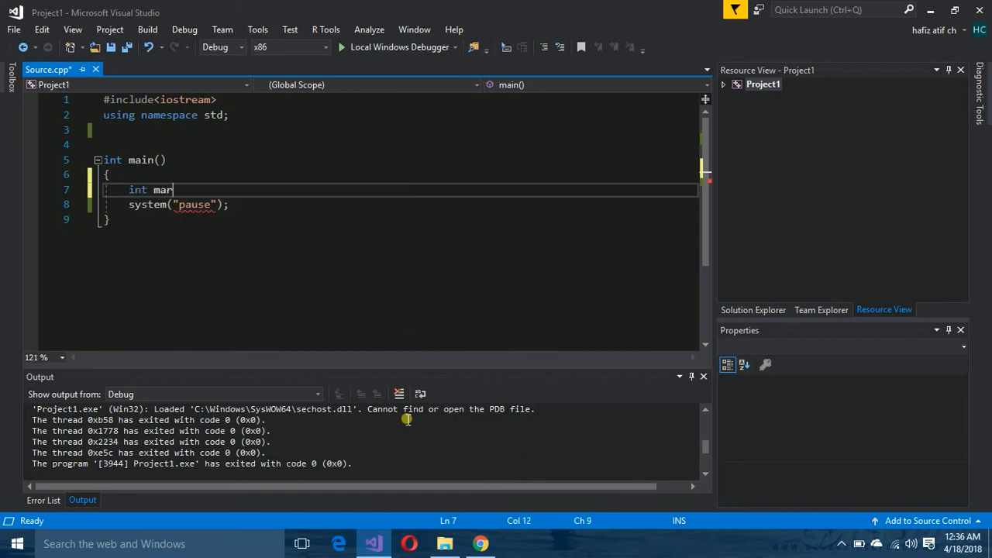
key("Enter")
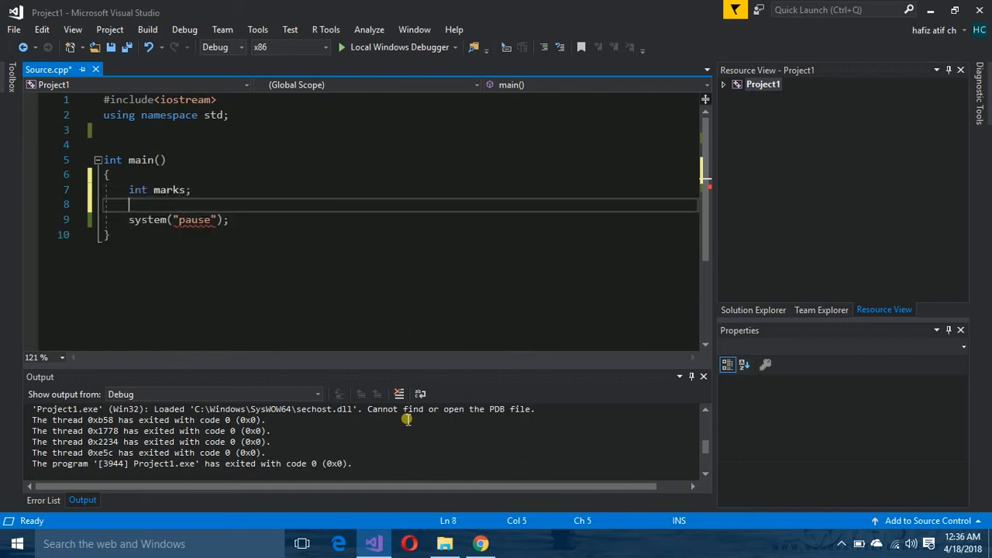
- Print the prompt "Enter your marks:" with cout followed by endl
type("cout<<")
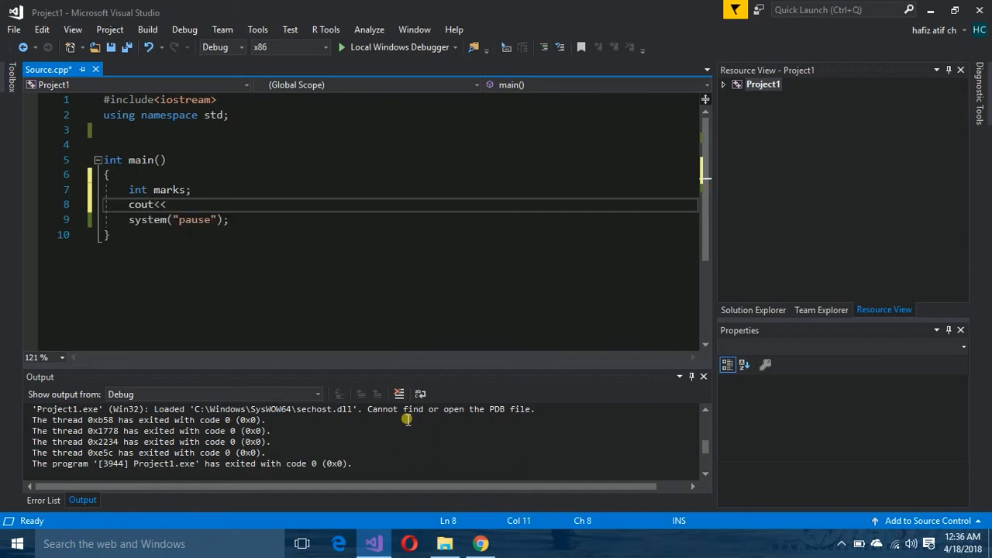
type("\"\"")
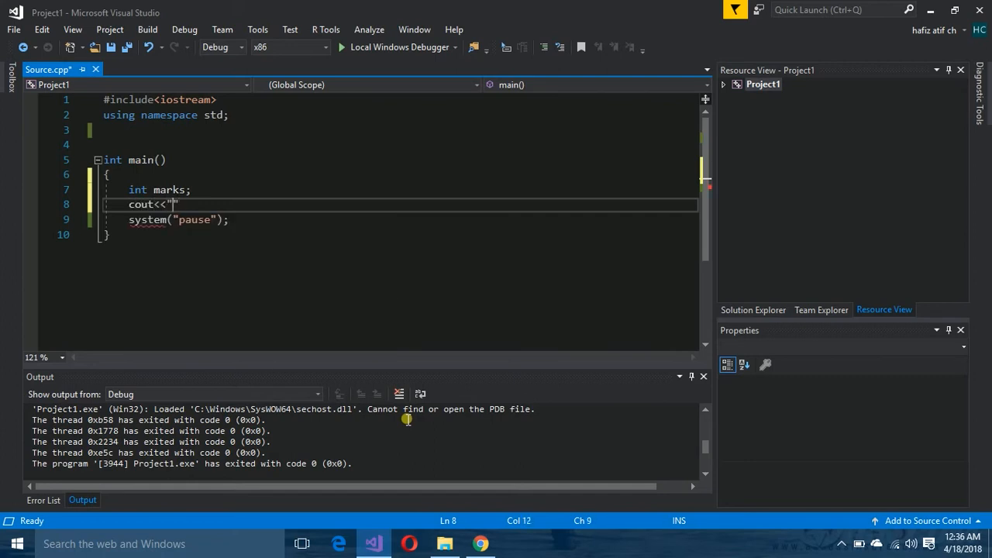
type("Enter")
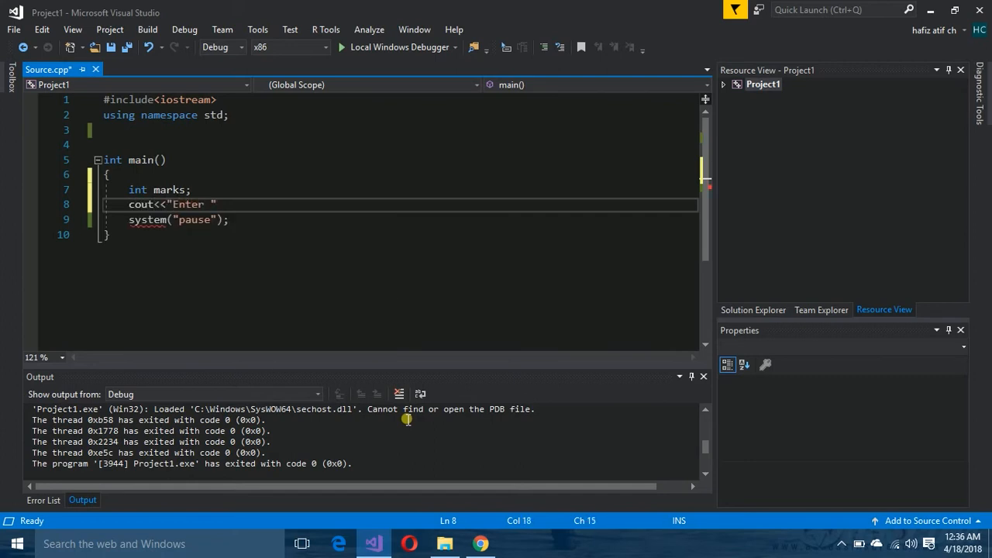
type("your mak")
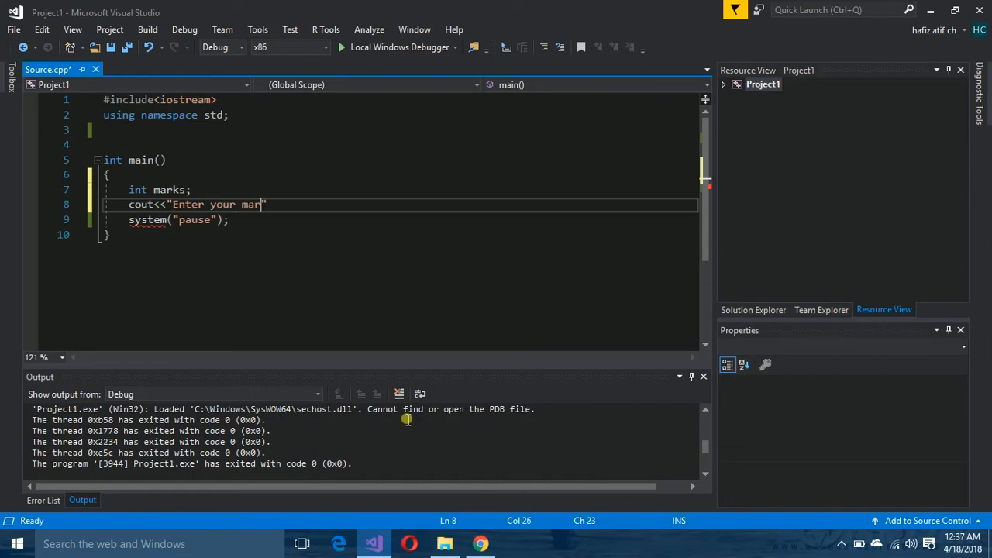
type("ks:")
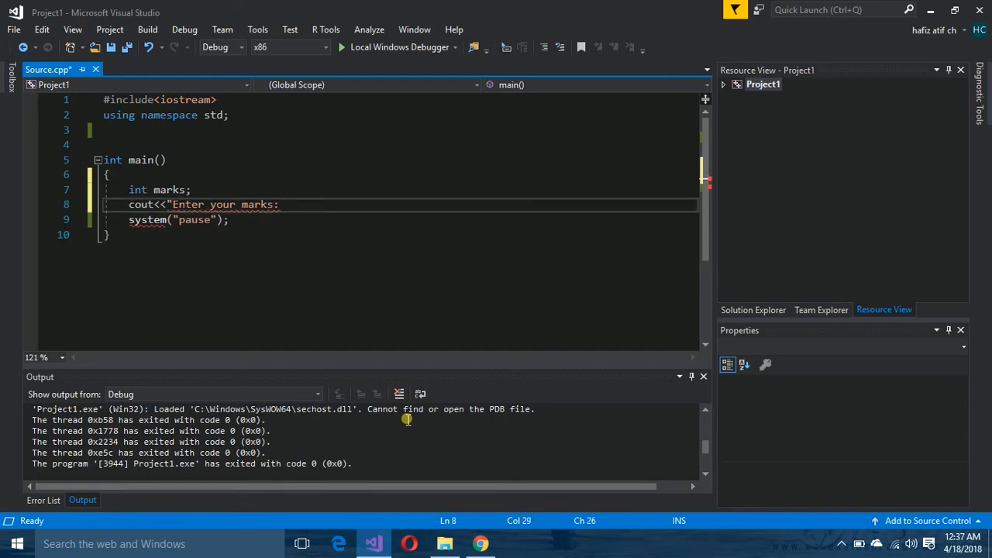
type("\"<<")
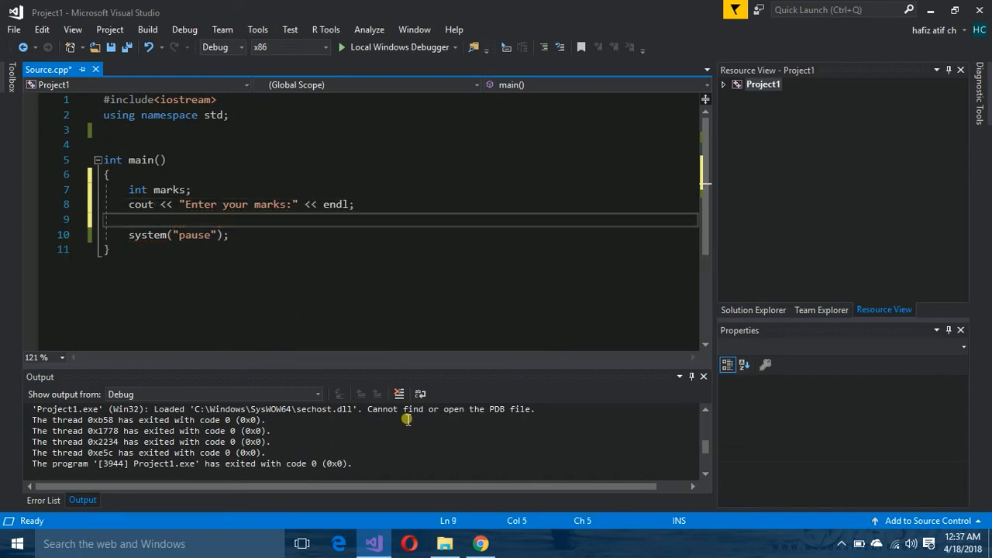
- Add an if (marks >= 90) block that prints "your grade is A+" with endl
type("if")
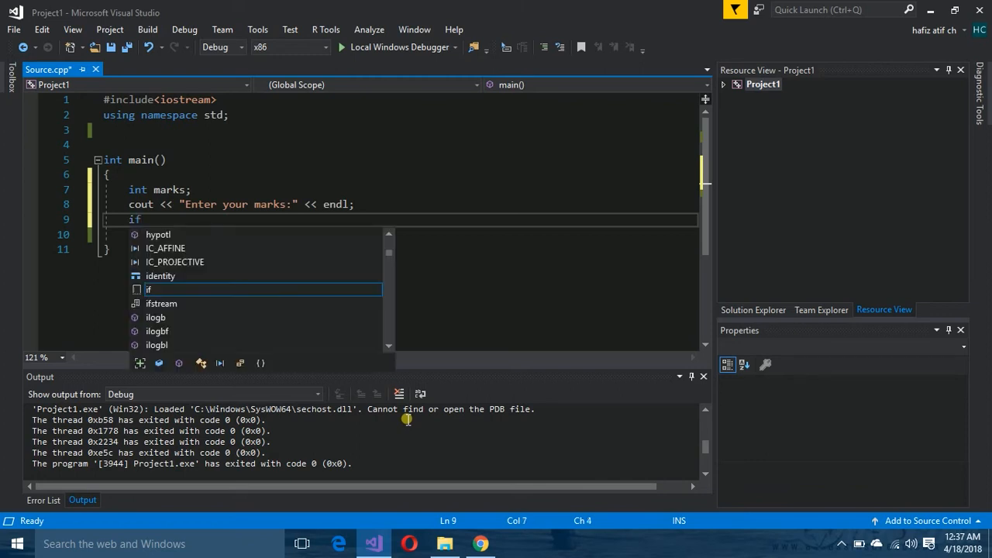
type("(")
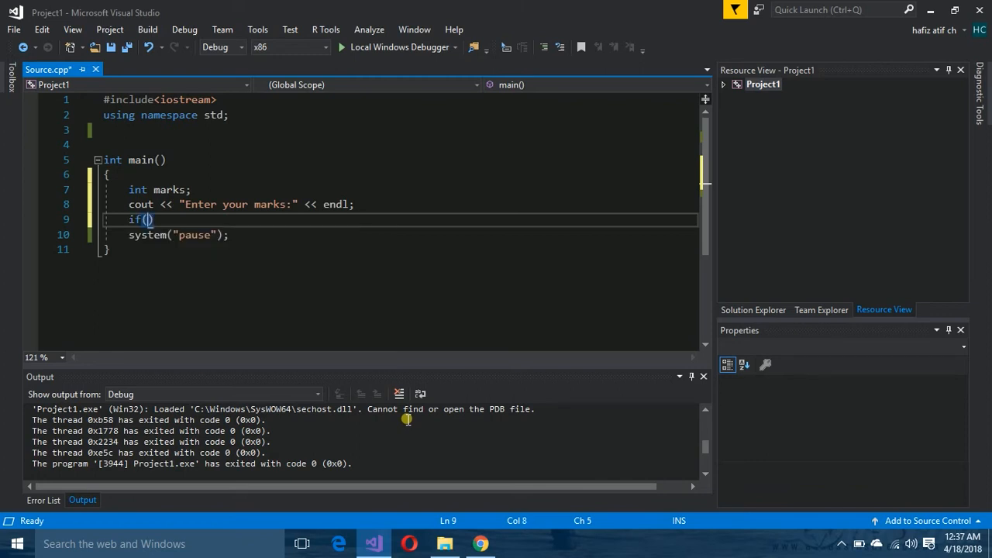
type("marks")
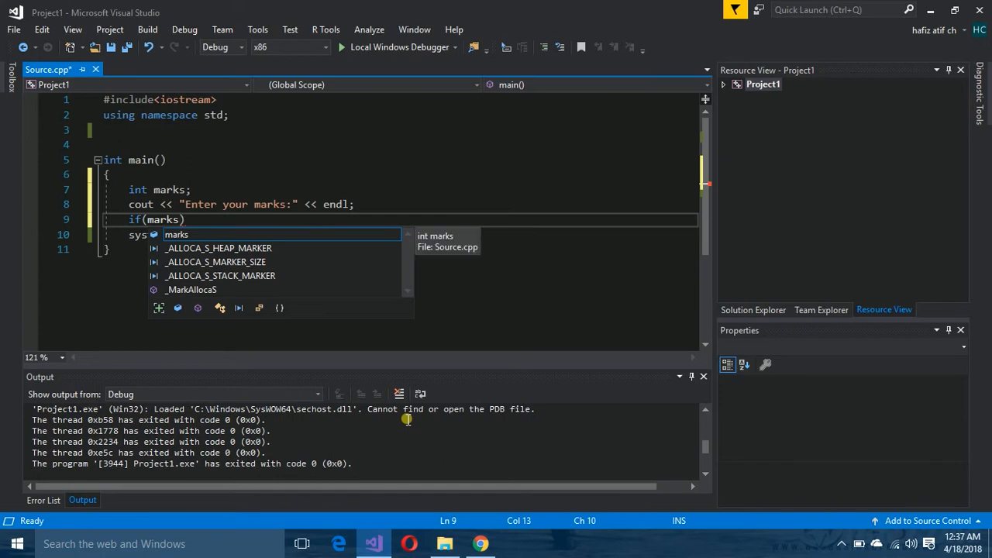
type(">=90")
type("{")
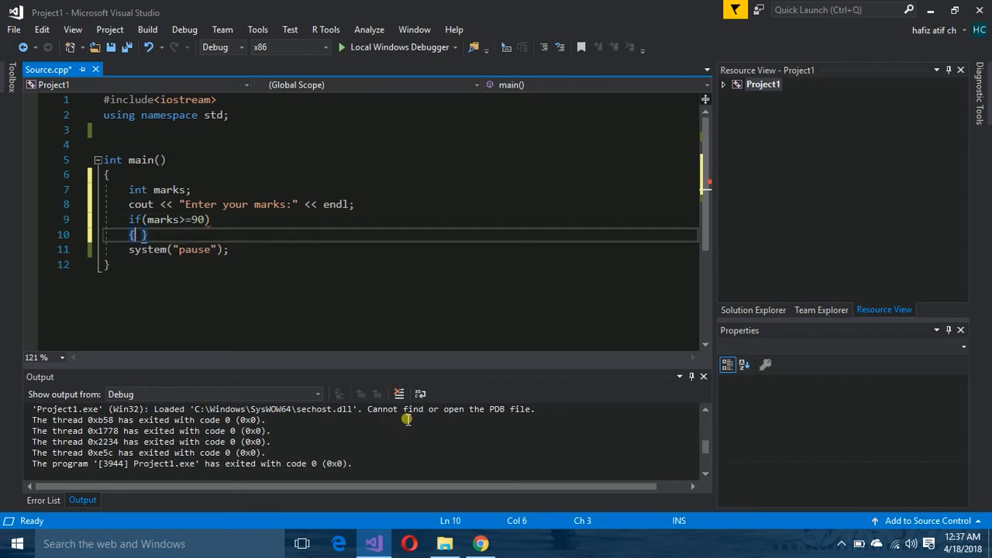
type("cout<<\"your grade is A\"")
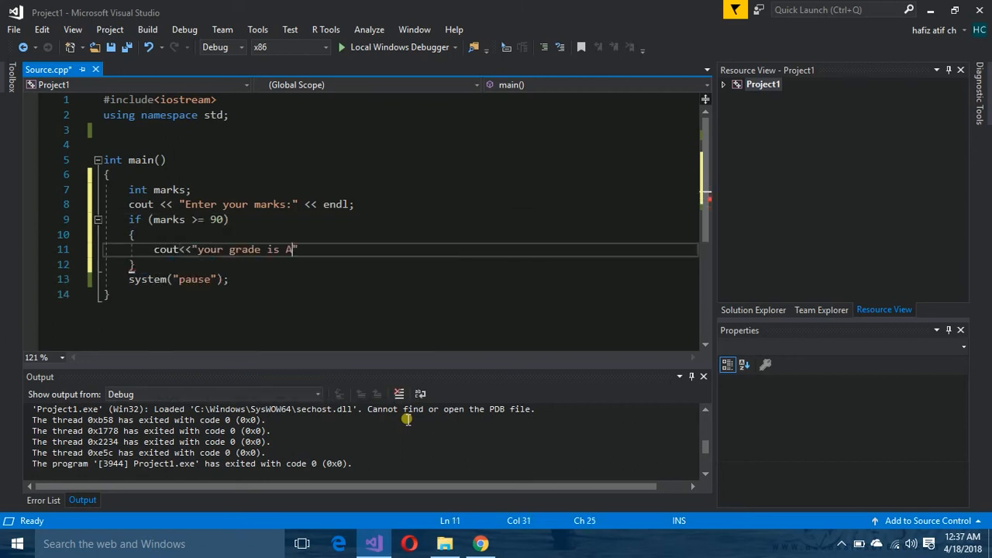
type("+")
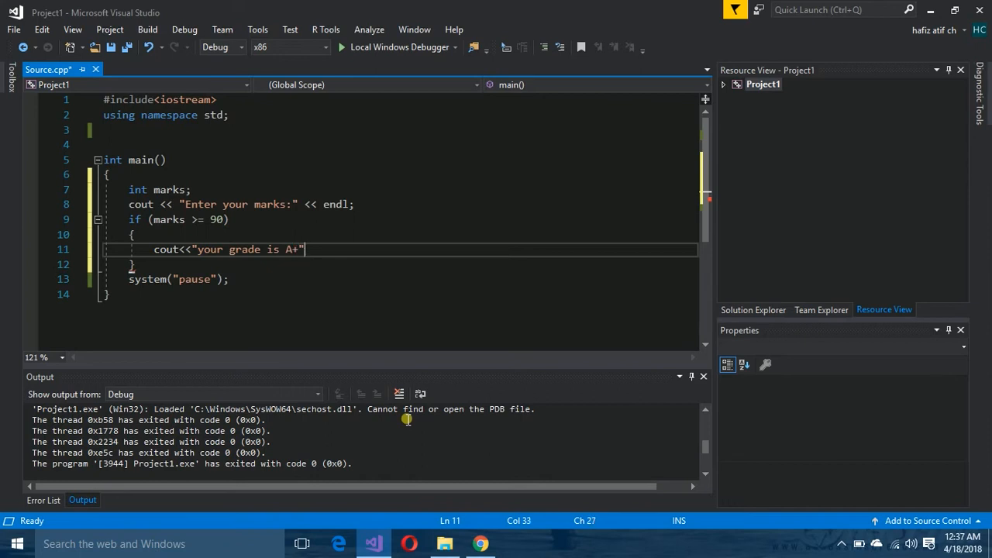
type("<< endl;")
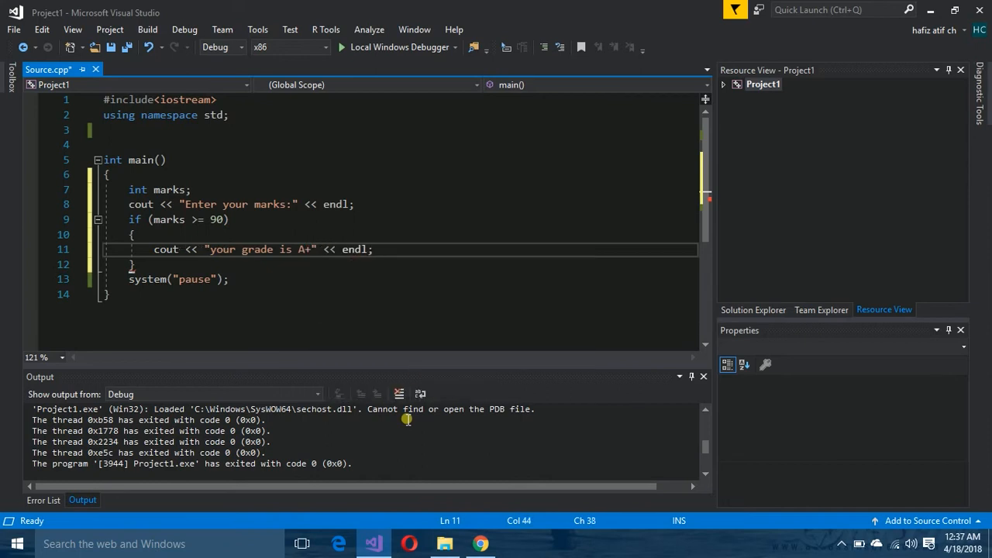
key("Enter")
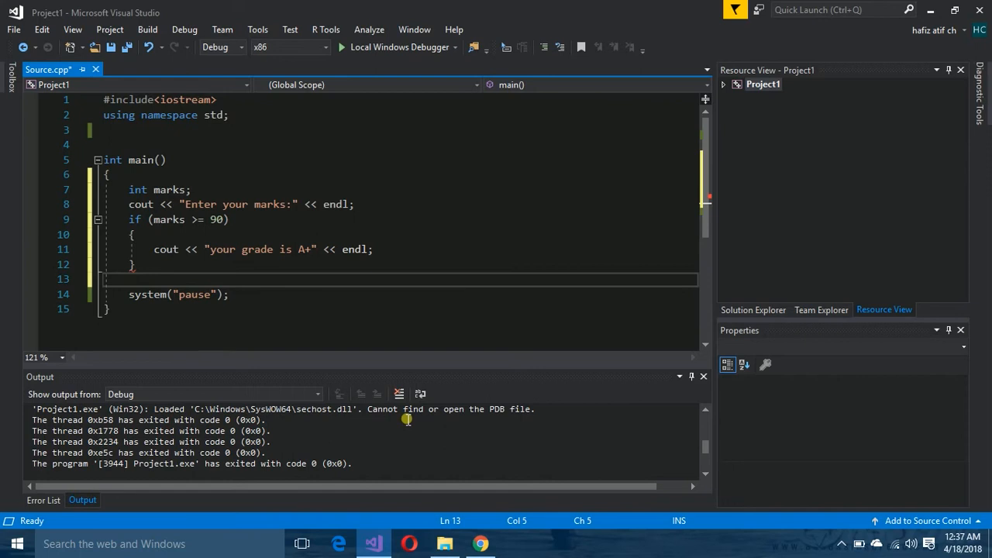
- Write else if (marks>=80&&marks<90), replacing the placeholder true condition
type("else")
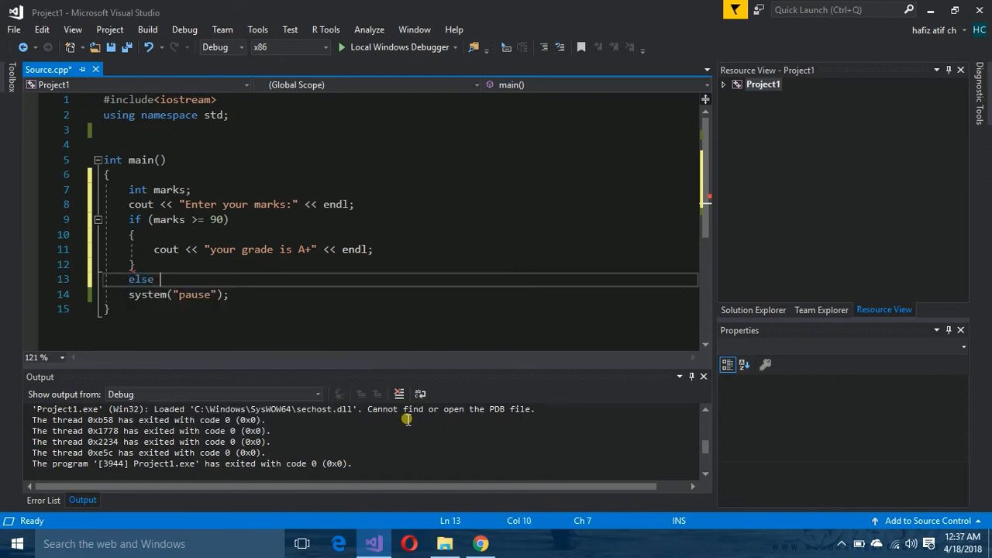
type("if (true)")
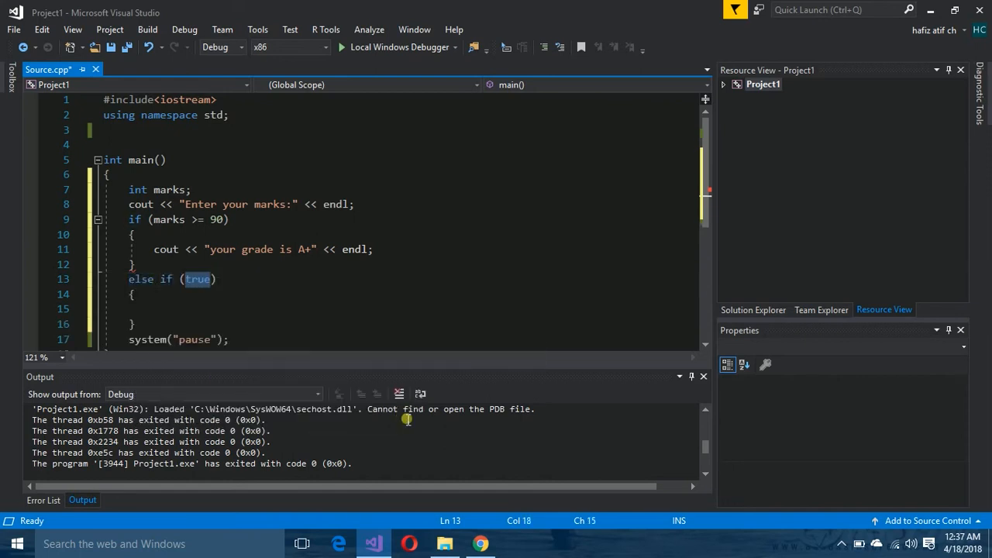
key("Delete")
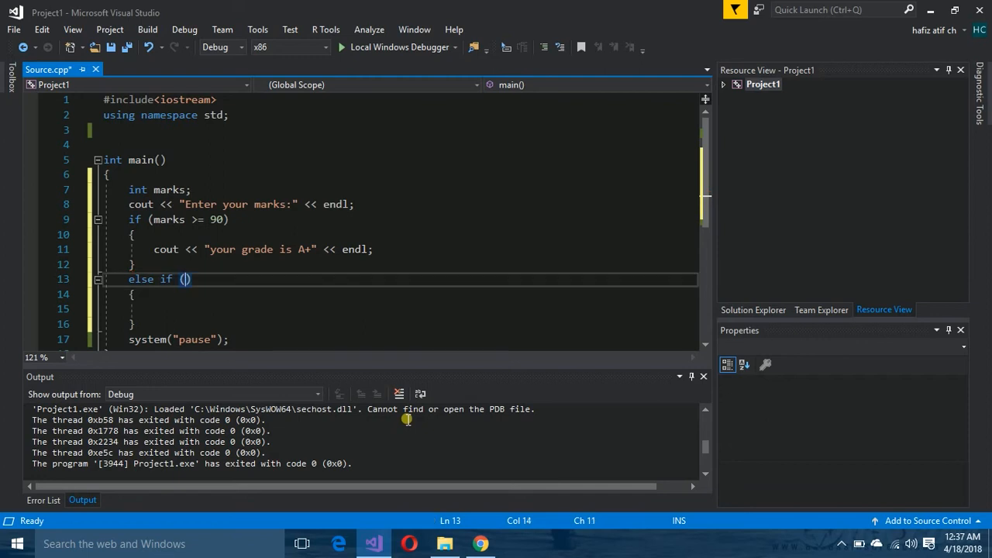
type("marks")
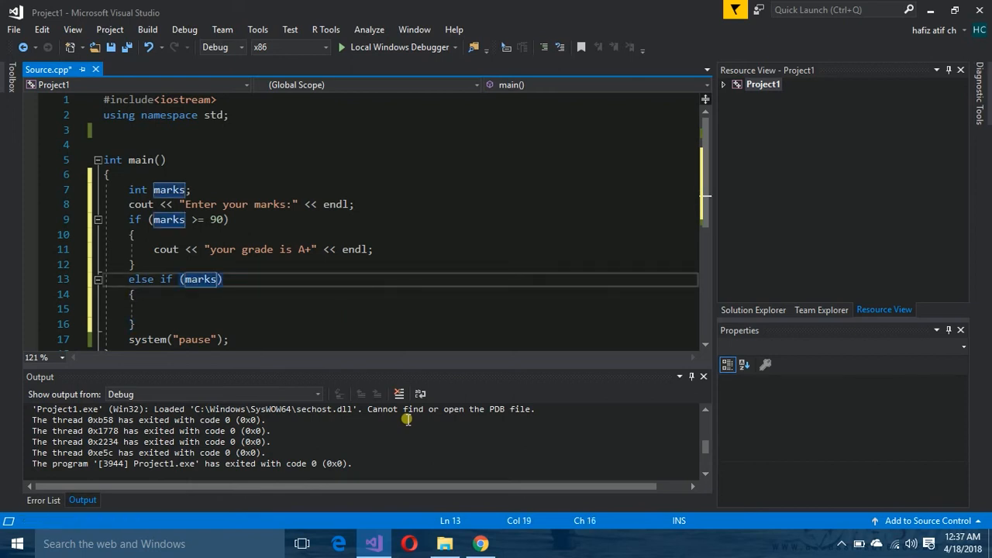
type(">")
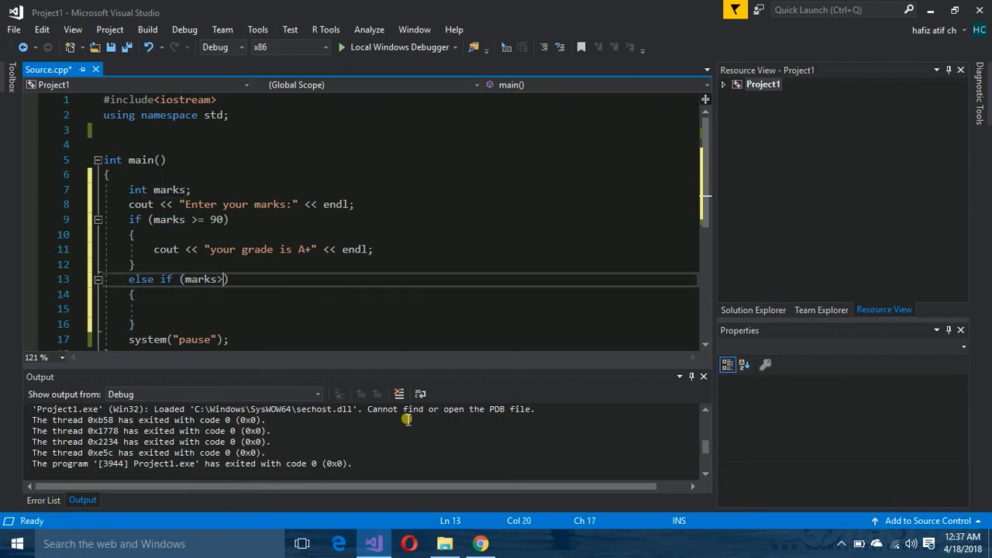
type("=80")
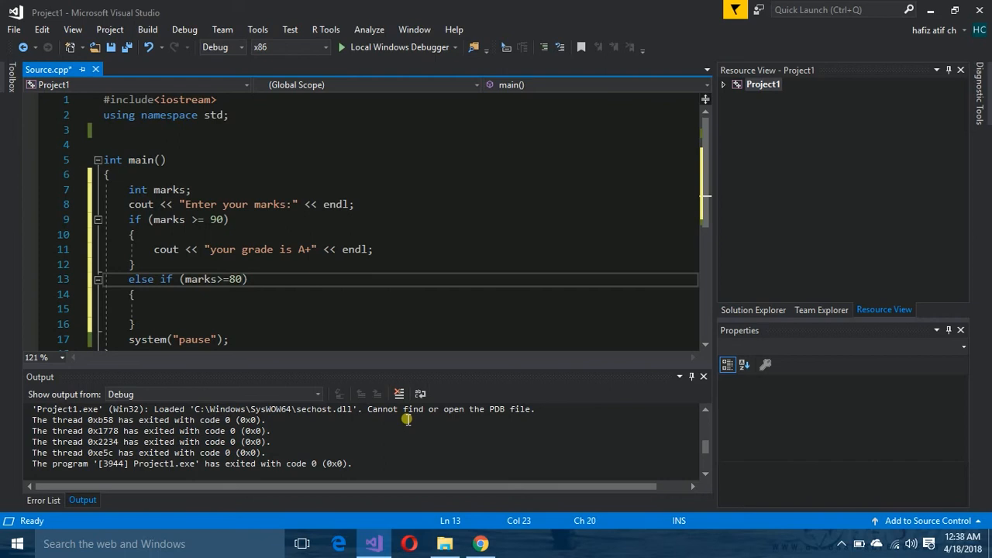
type("&&")
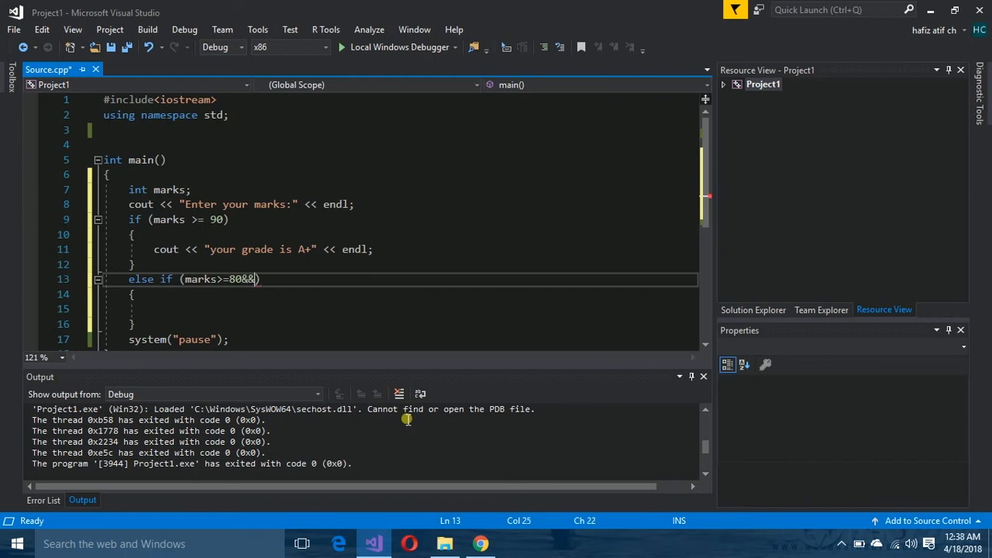
type("marks")
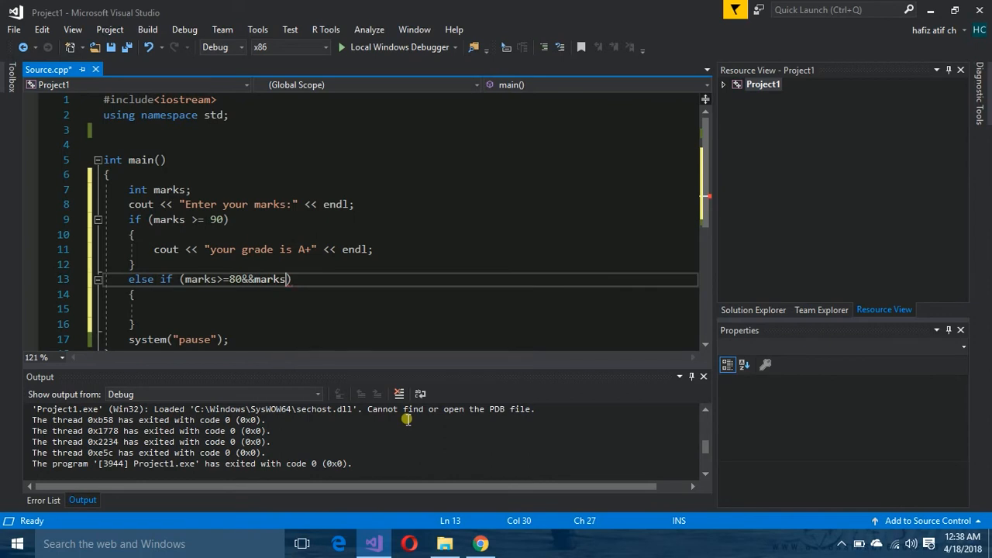
type("<")
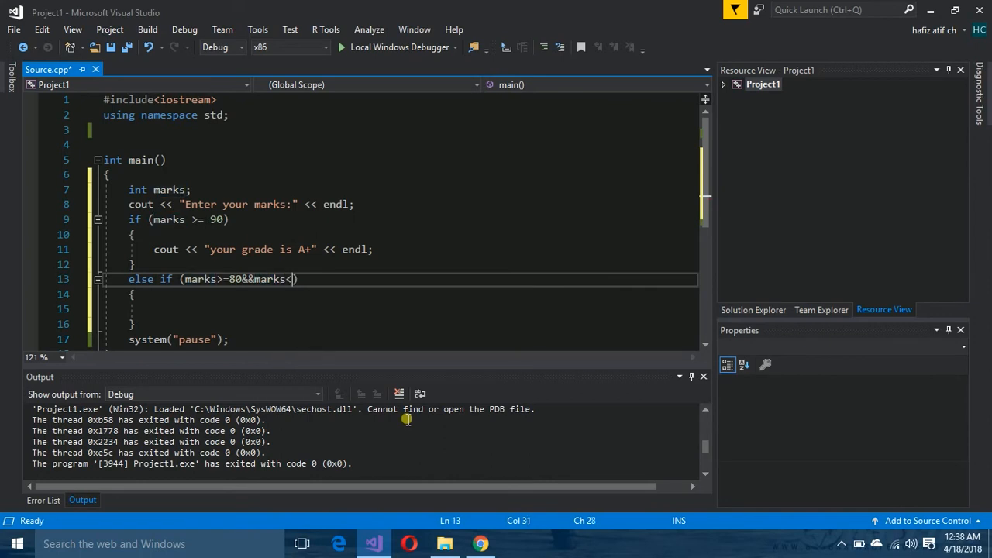
type("90")
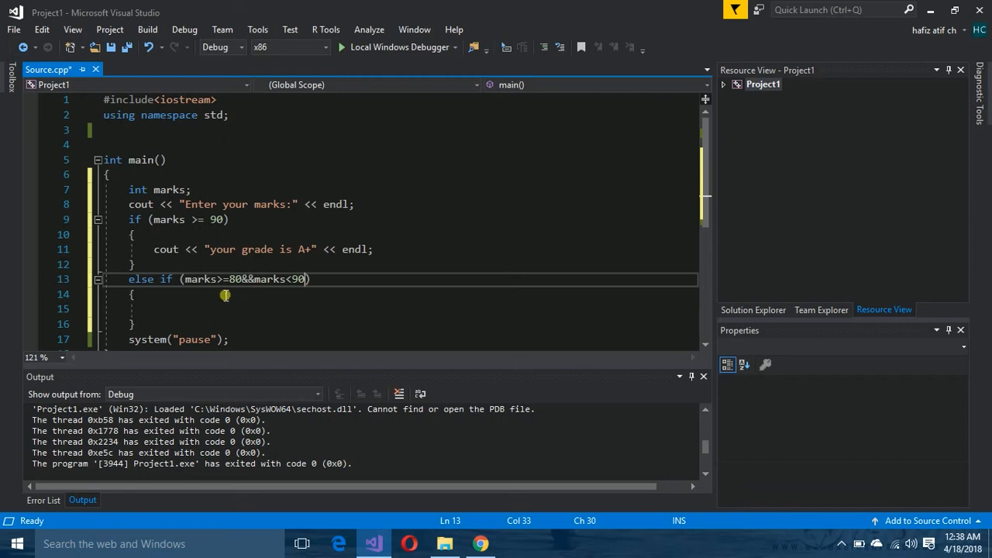
mouse_move(247, 279)
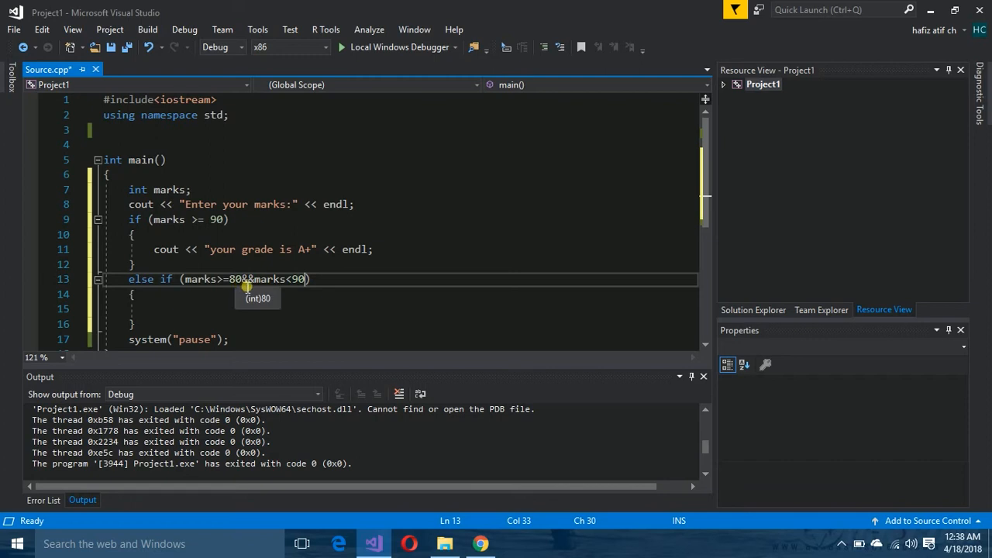
mouse_move(303, 287)
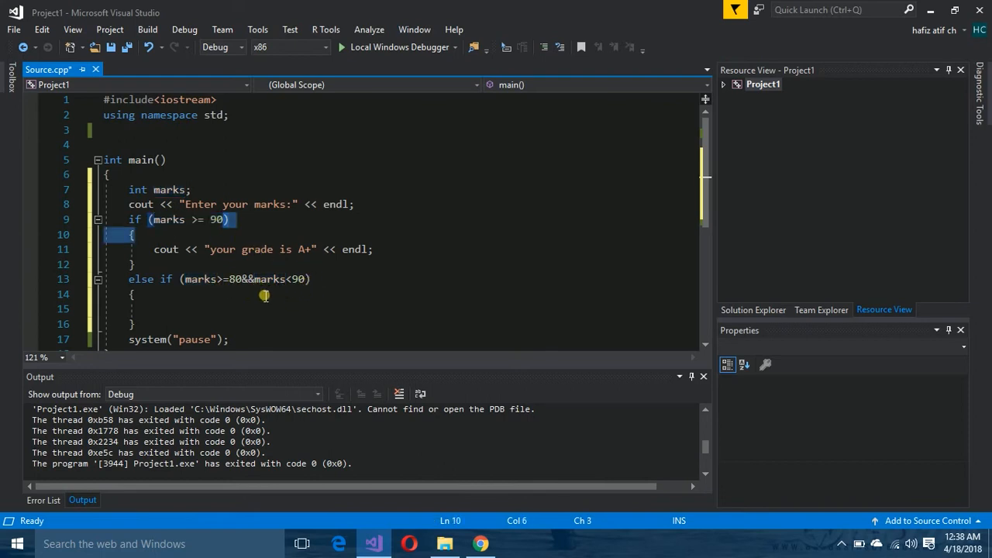
mouse_move(314, 289)
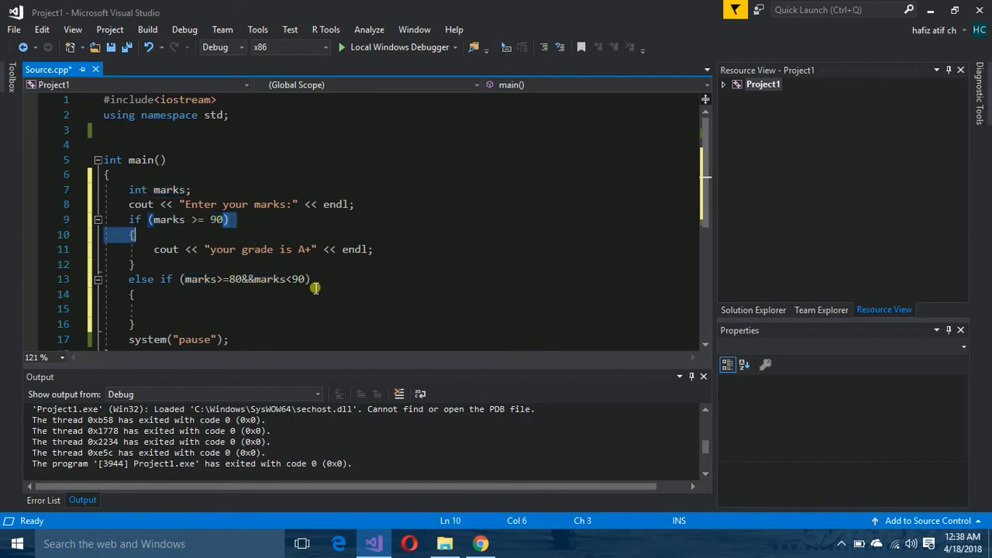
- Move the cursor into the empty body of the 80–89 branch to add its output
left_click(310, 279)
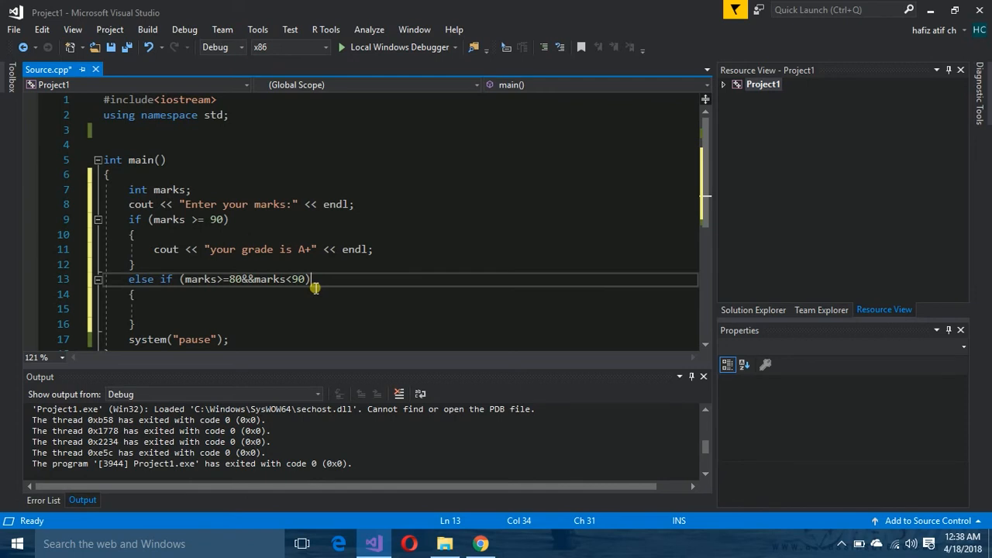
double_click(200, 280)
type("cout << \"your grade is A\" << endl;")
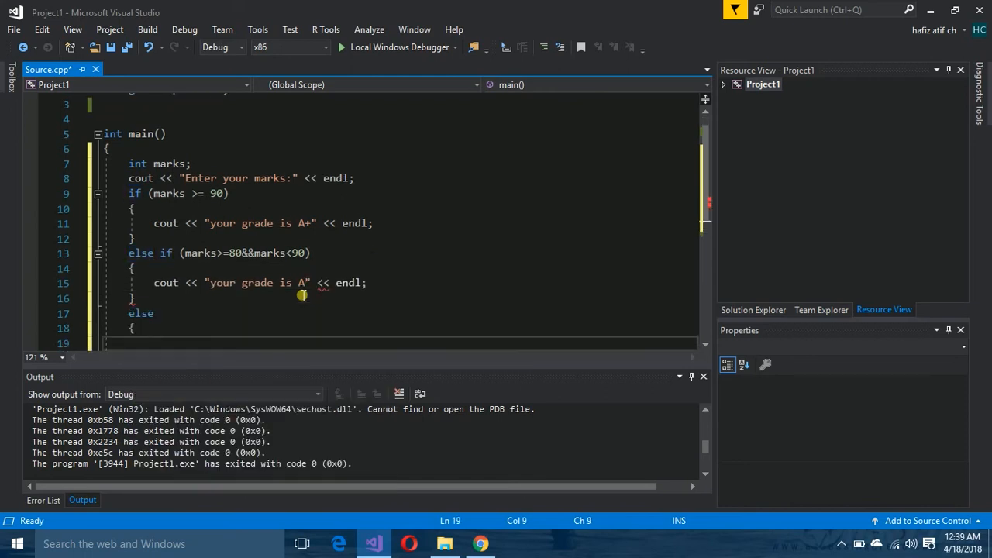
- Turn the else into else if (marks>=70&&marks<80)
type("if")
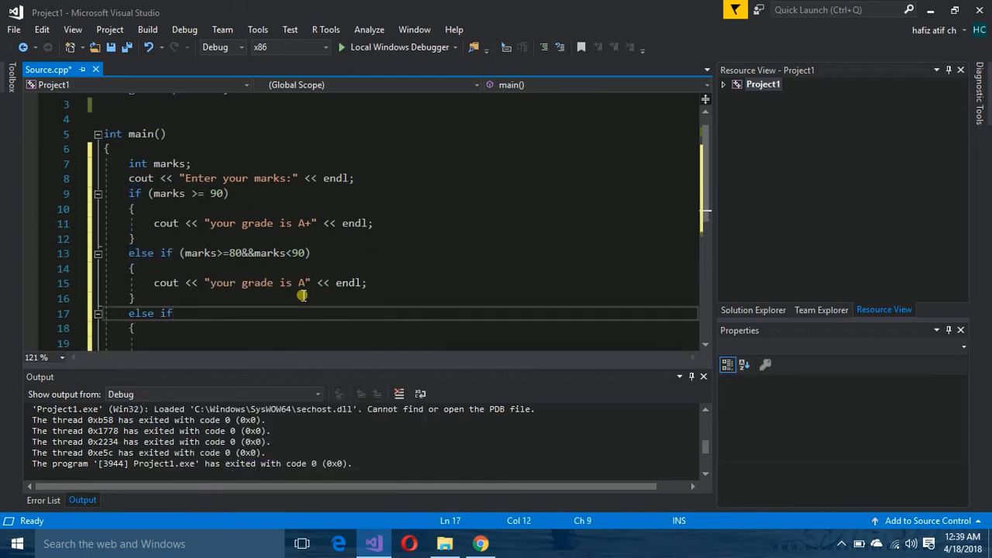
type("(mark)")
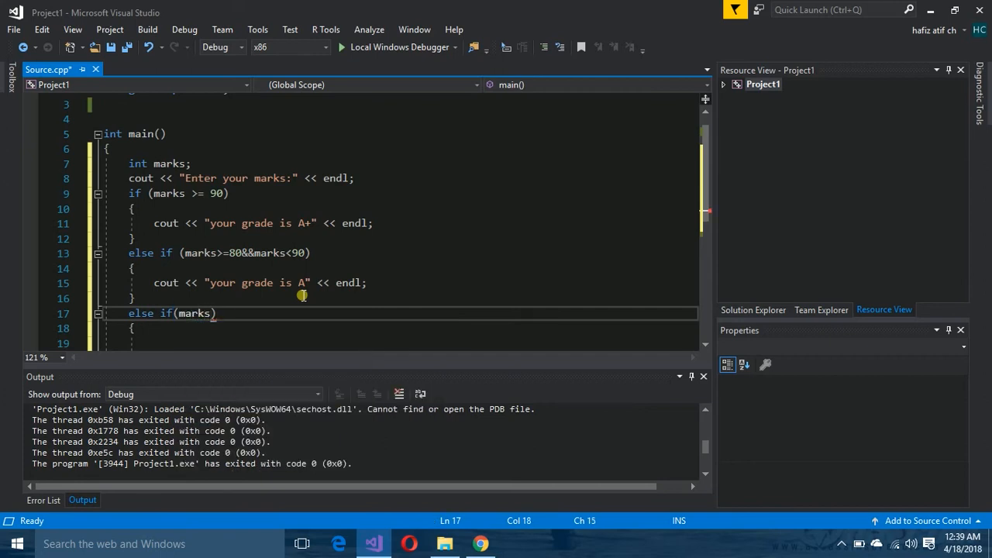
type(">")
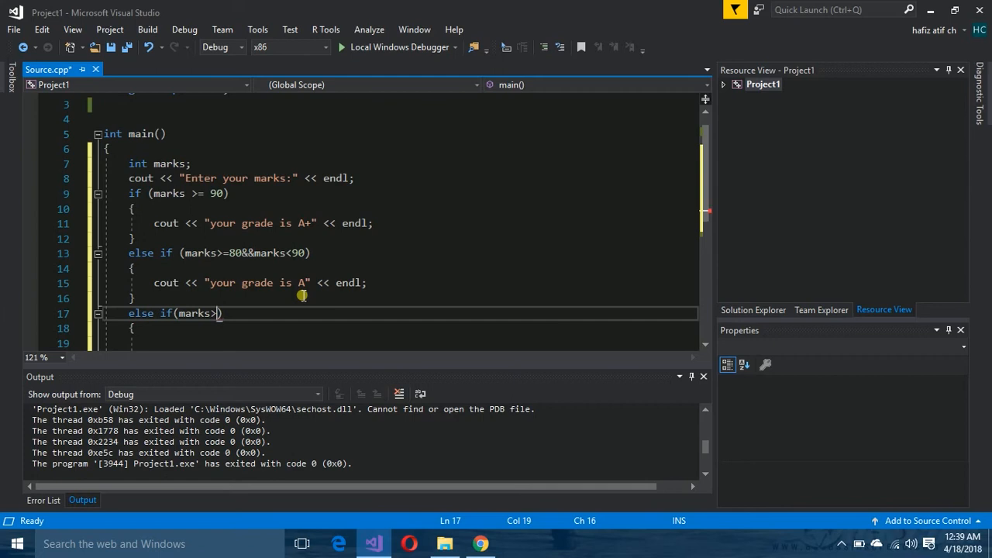
type("=70")
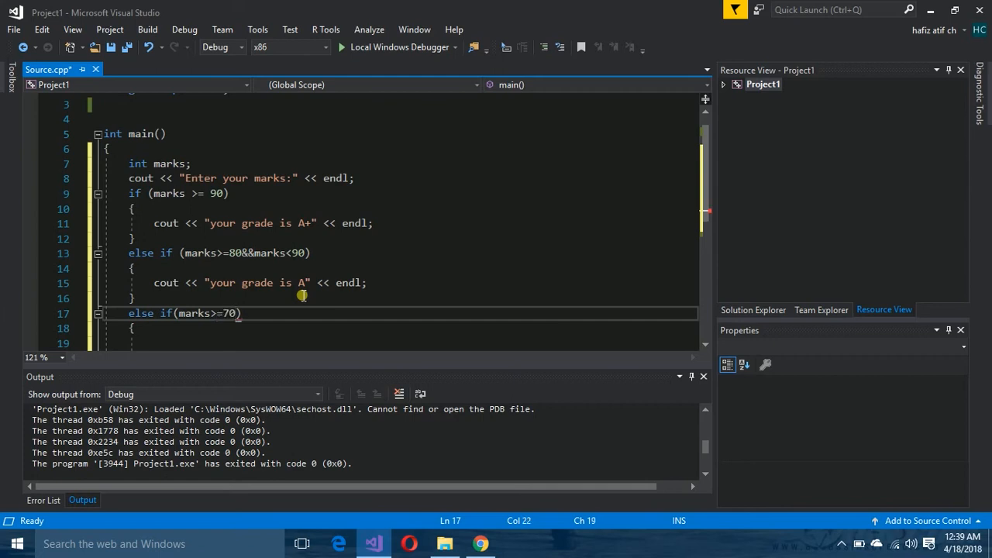
type("&&marks<80")
left_click(399, 344)
type("cout<<\"your grade ")
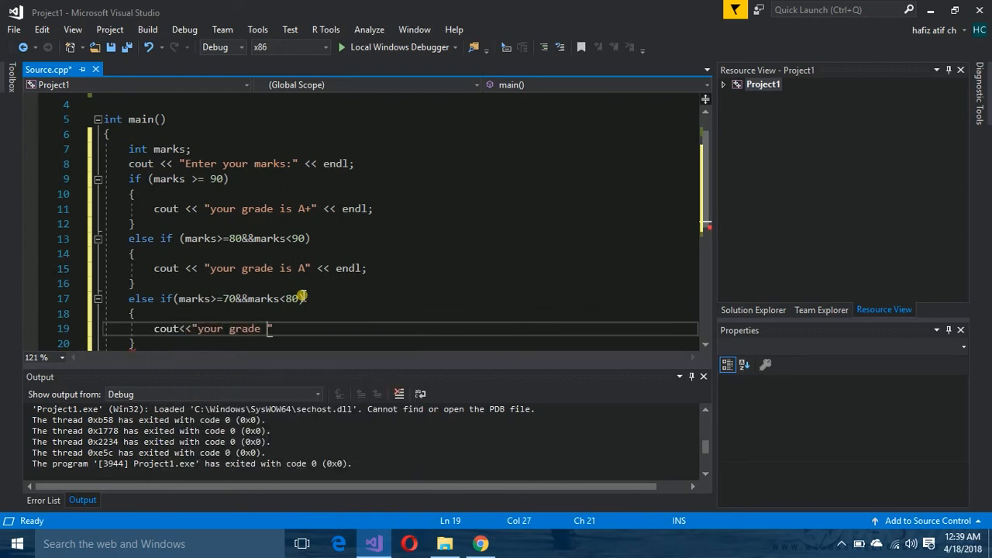
- Print "your grade is B+" with endl in that branch and start another else if()
type("is")
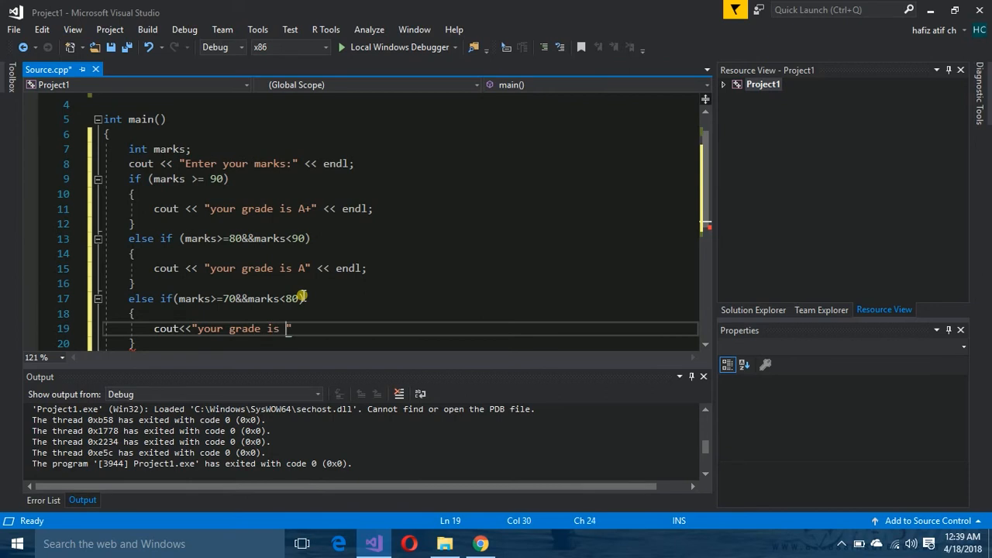
type("B+")
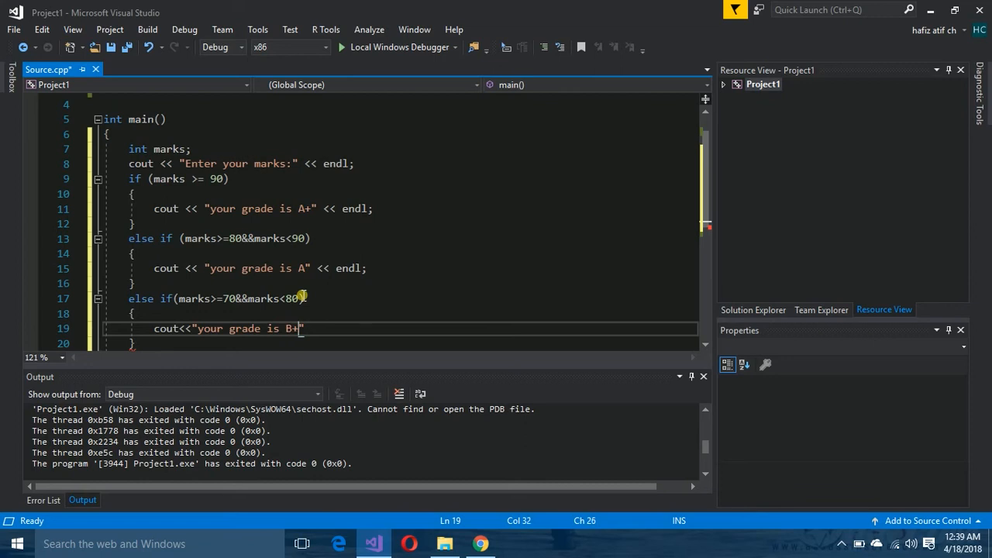
type("\"<<e")
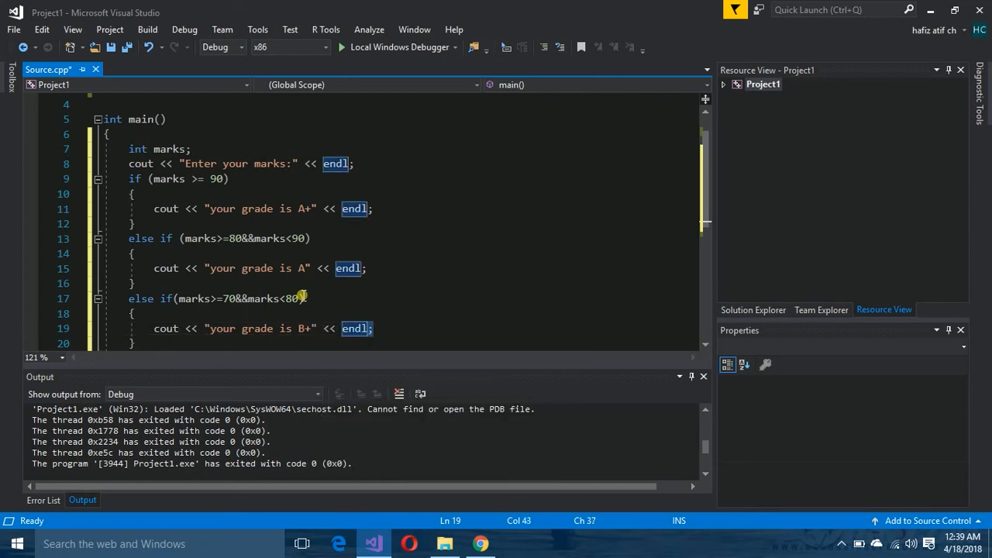
type("else if()")
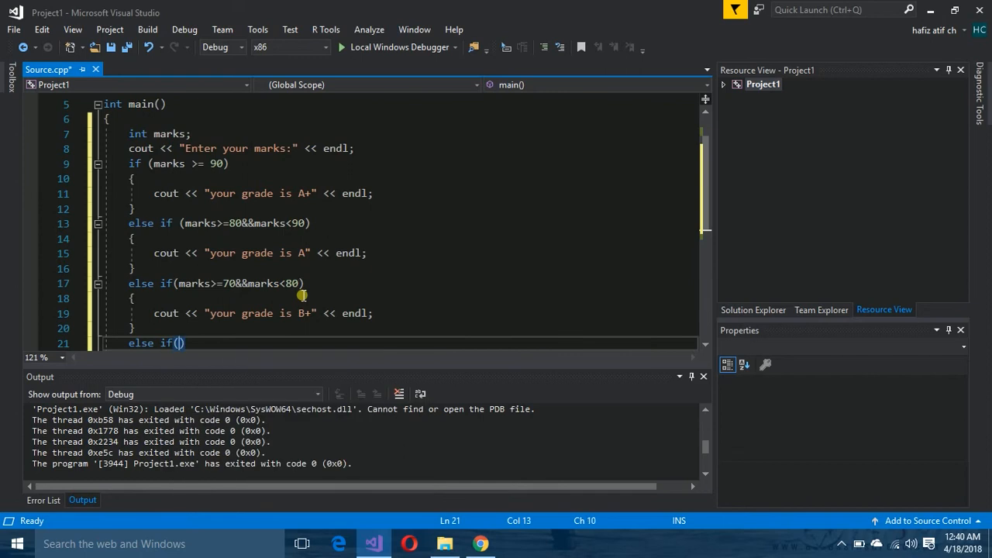
- Write the condition marks>=60&&marks inside the new else if parentheses
type("marks")
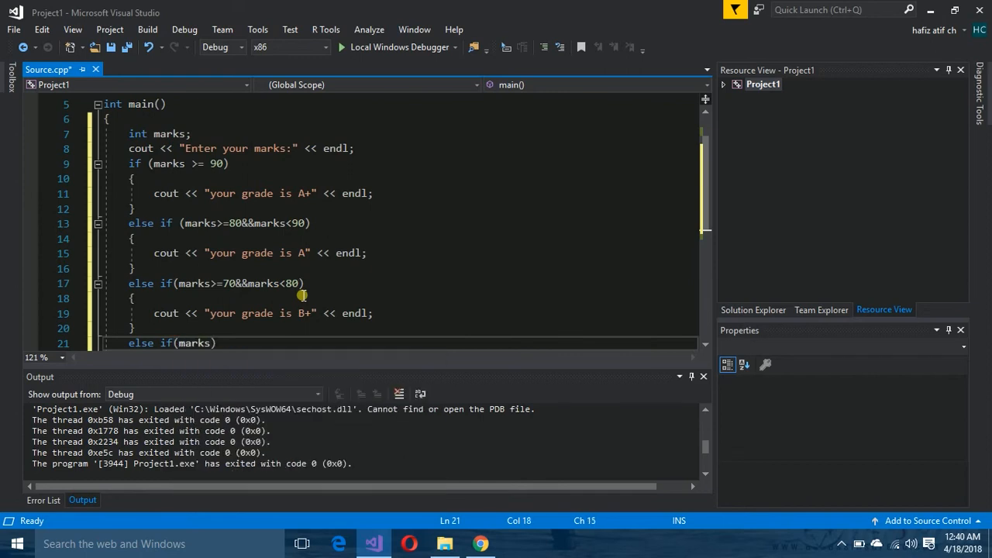
type(">")
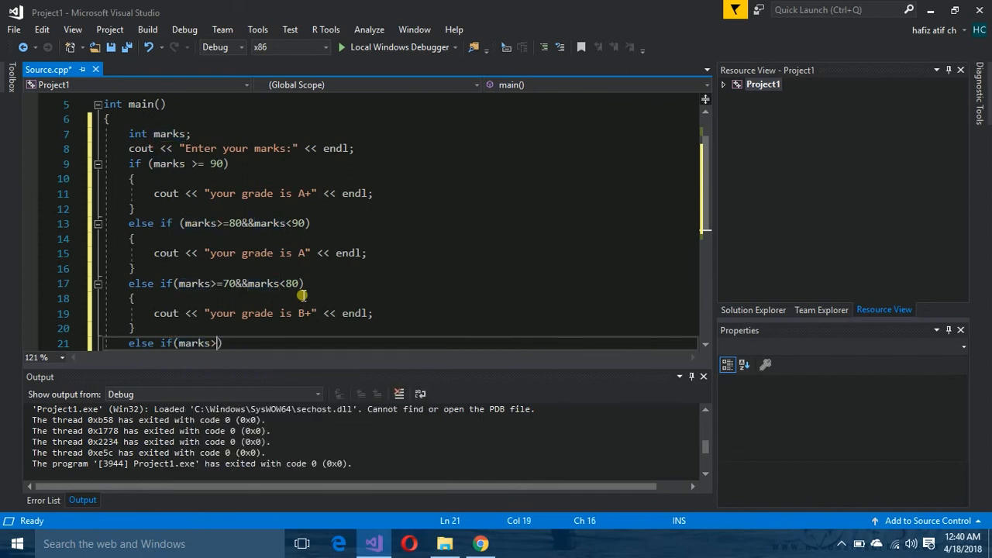
type("=")
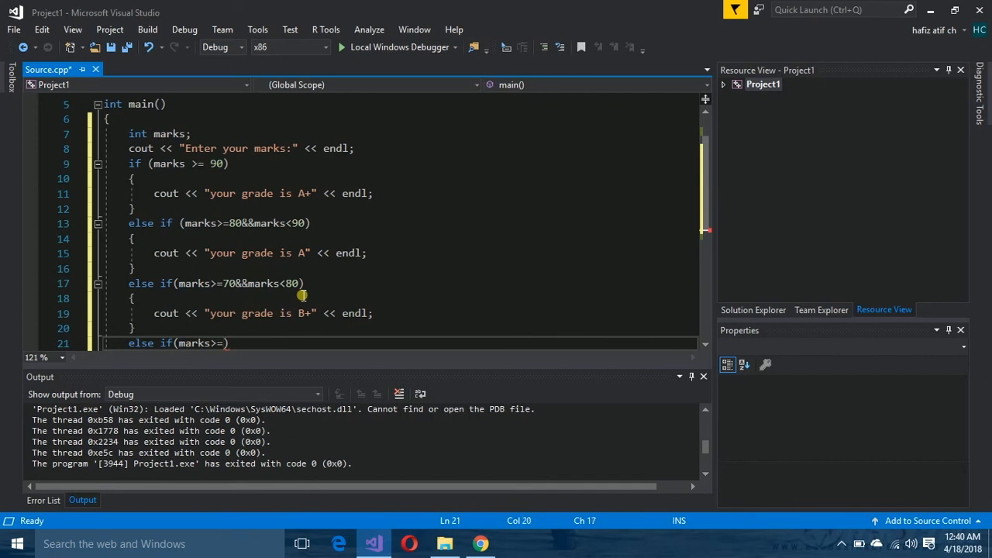
type("60")
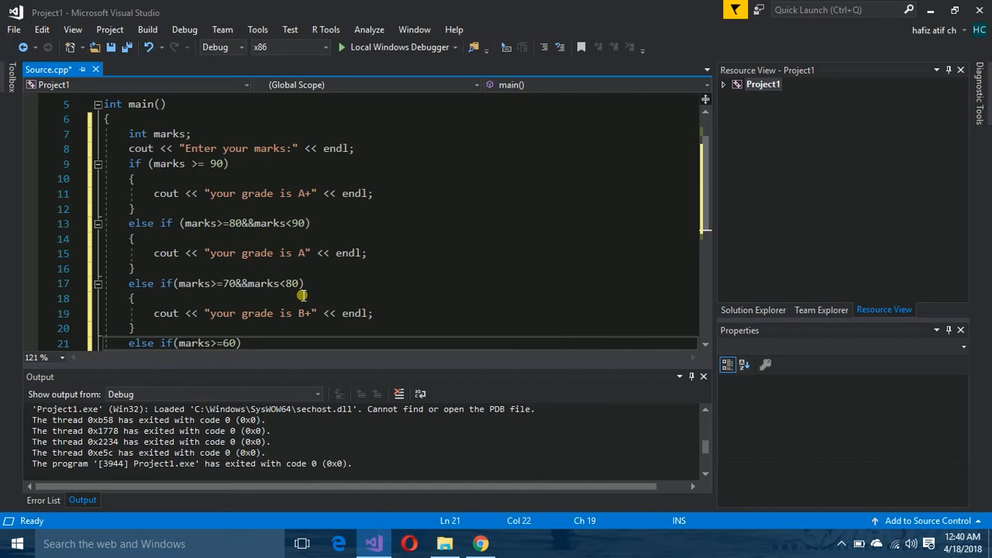
type("&&")
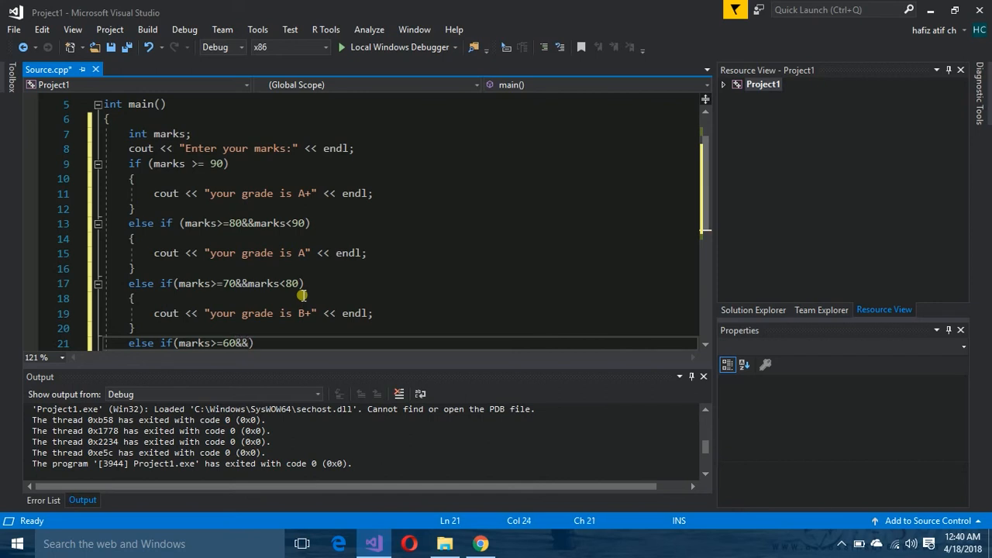
type("marks < 70")
type("else")
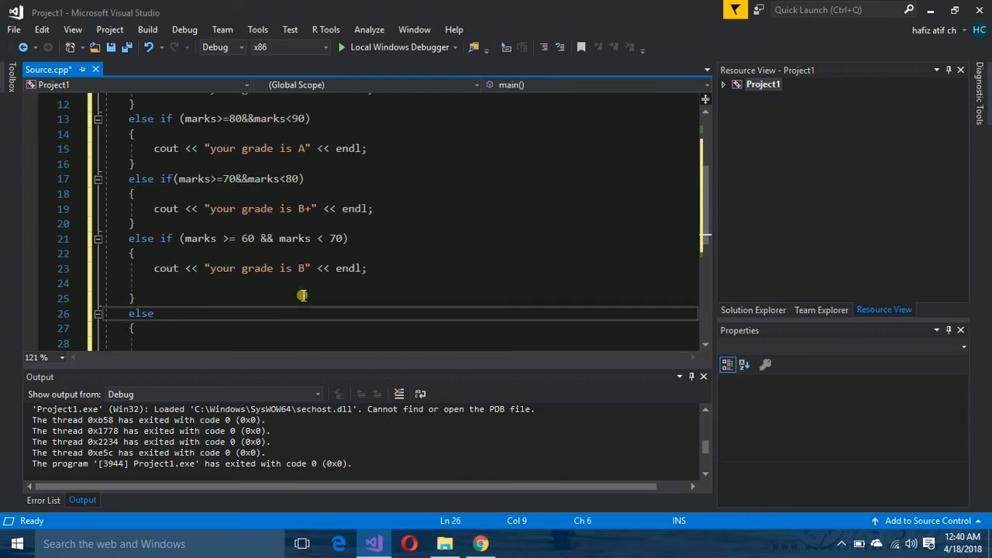
- Change the final else to else if (marks>=50&&marks<60), dismissing IntelliSense
type("if ()")
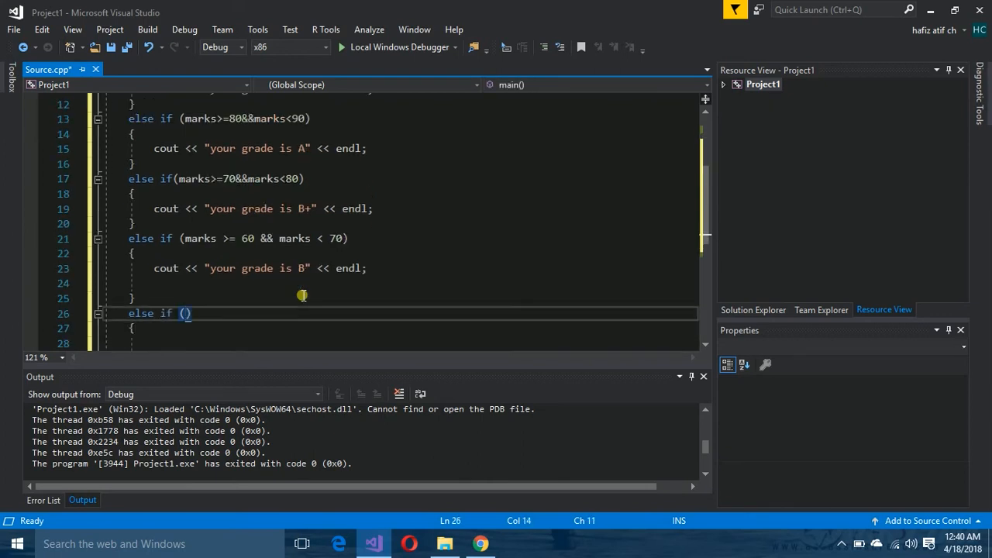
type("marks")
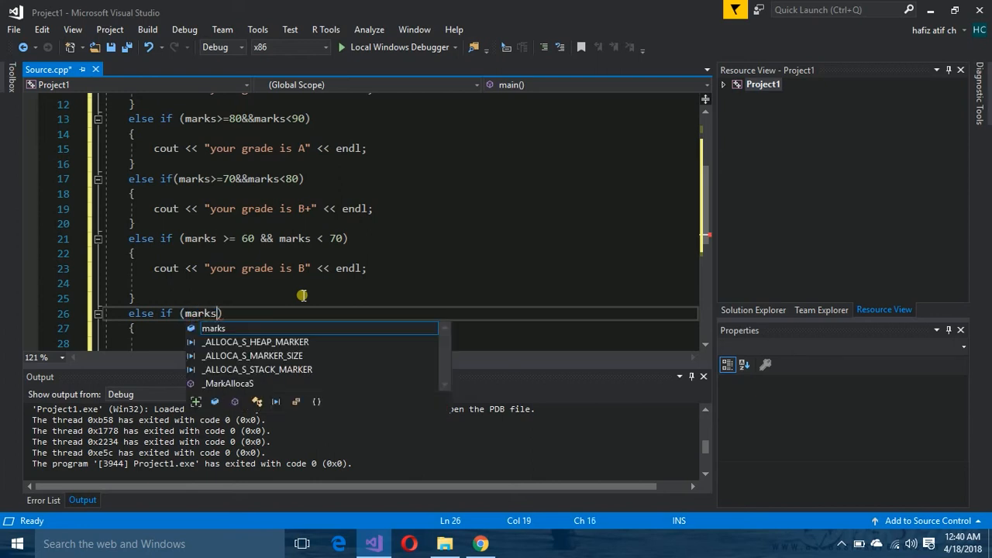
key("Escape")
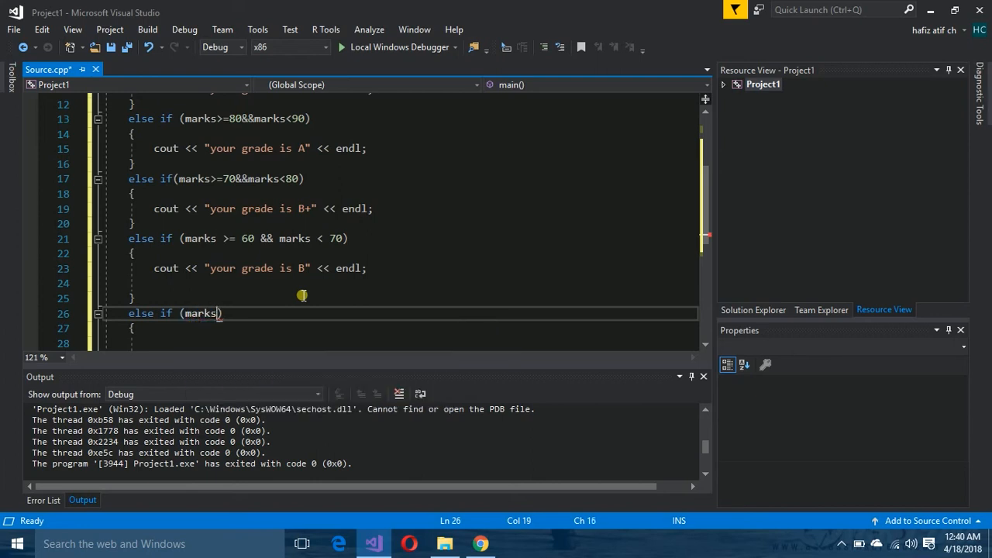
type(">")
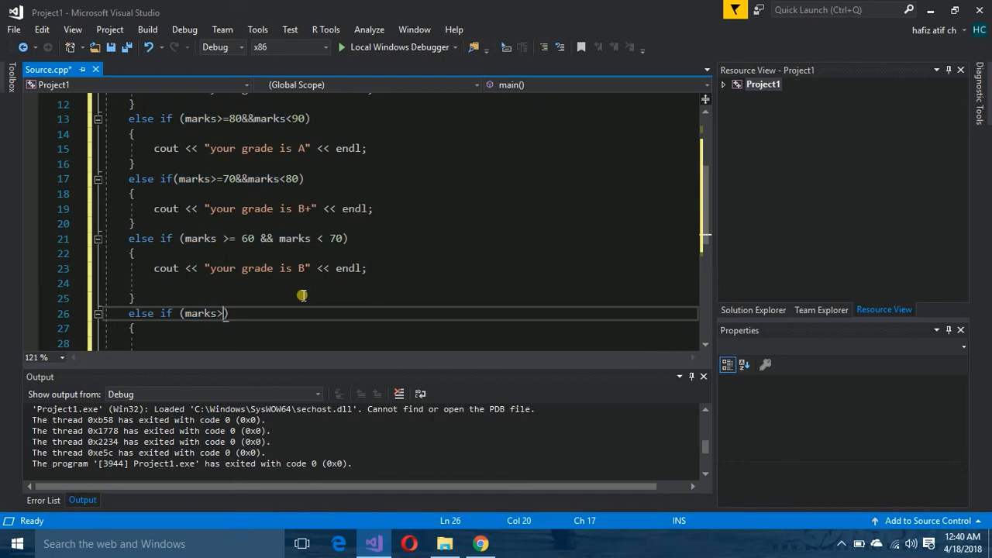
type("=")
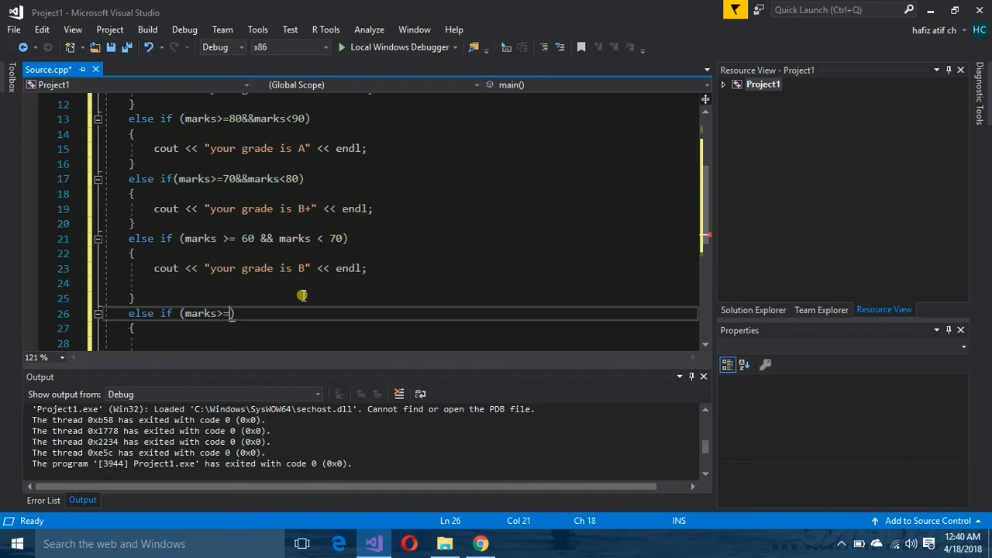
type("50")
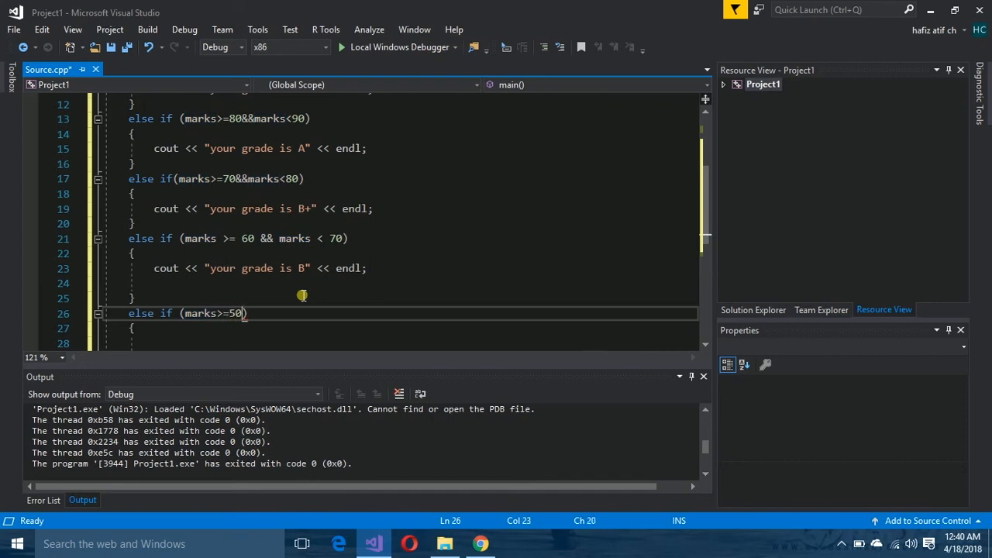
type("&&")
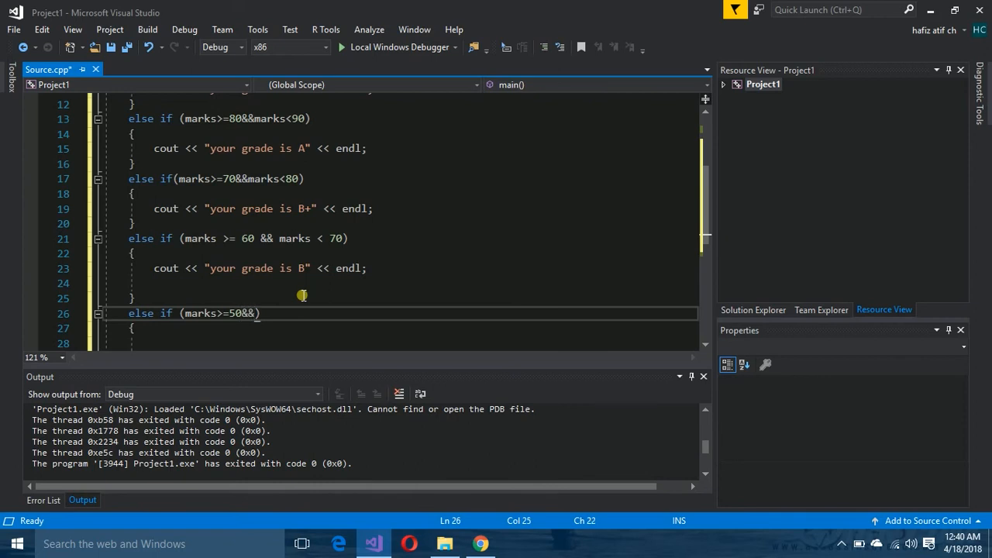
type("marks")
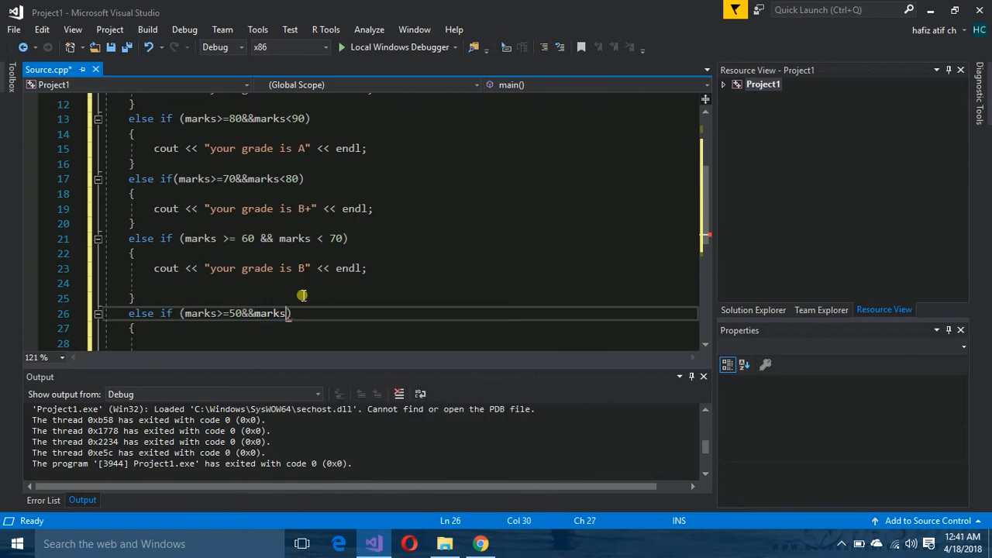
type("<")
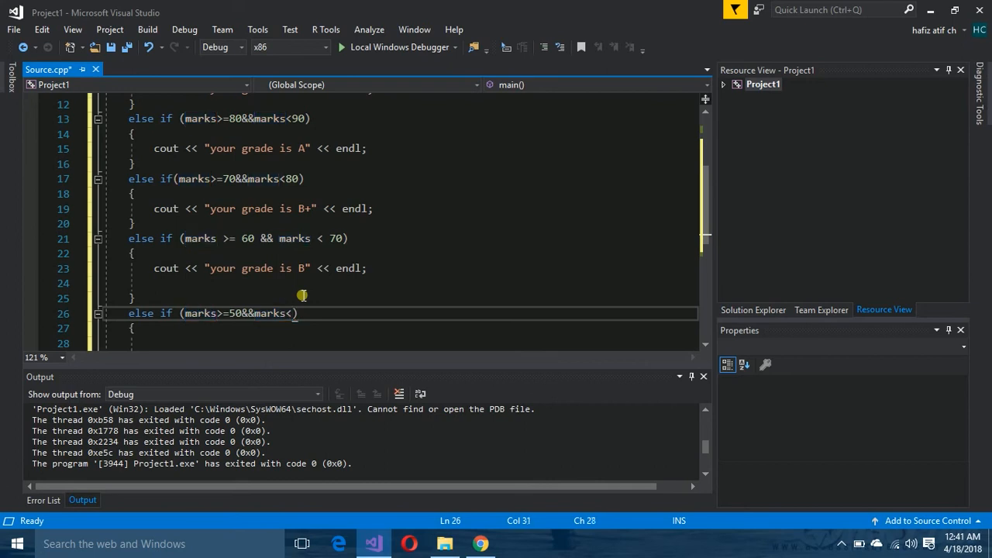
type("60")
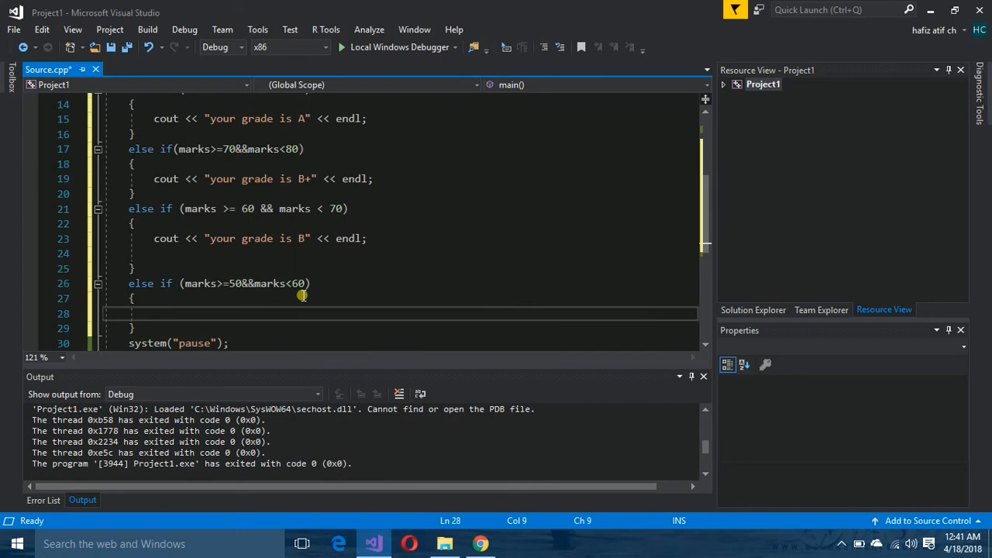
- Print "your grade is C" with endl inside the 50–59 branch
type("cout << \"your grade is C\" << endl;")
type("else")
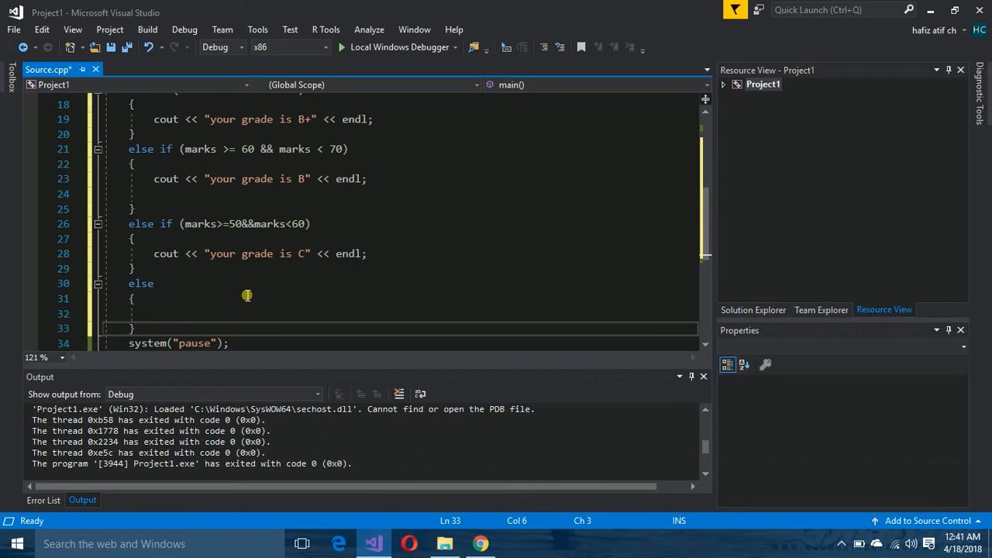
- In the final else block print the failure message "your are failed" with endl
type("cout<<\"your are fails\"")
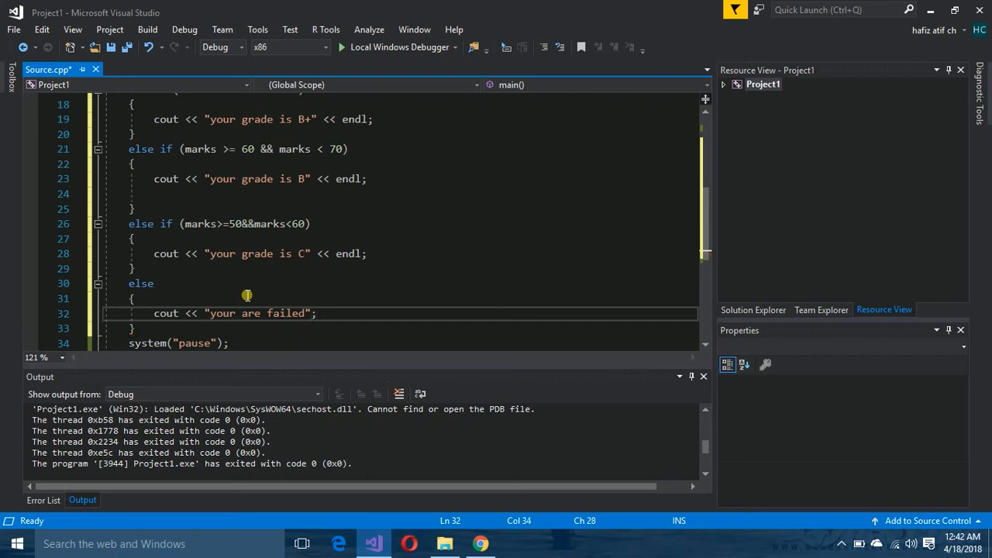
type("<<endl")
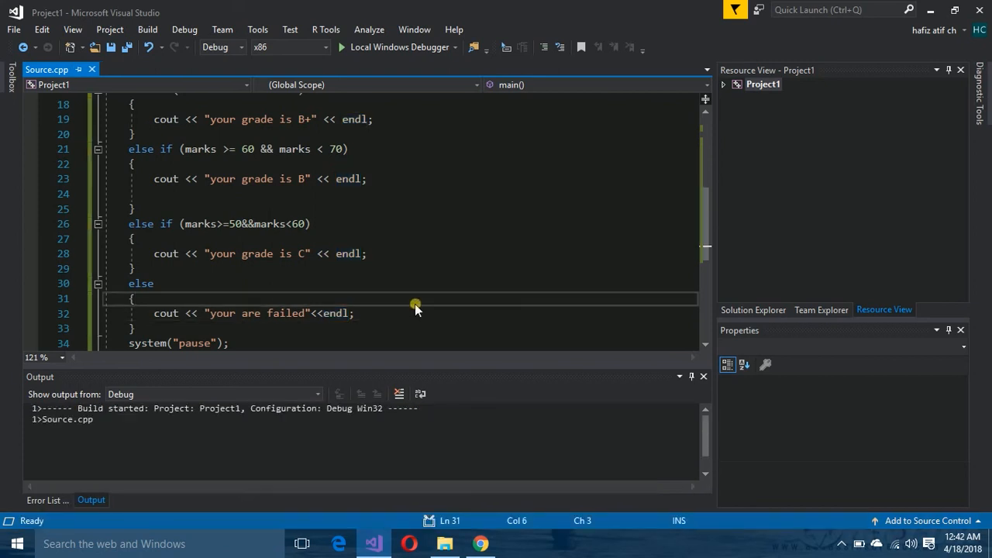
- Fix line 9 to cin >> marks; via the Error List, rebuild Project1 and launch the debugger
left_click(49, 500)
type("cin>>")
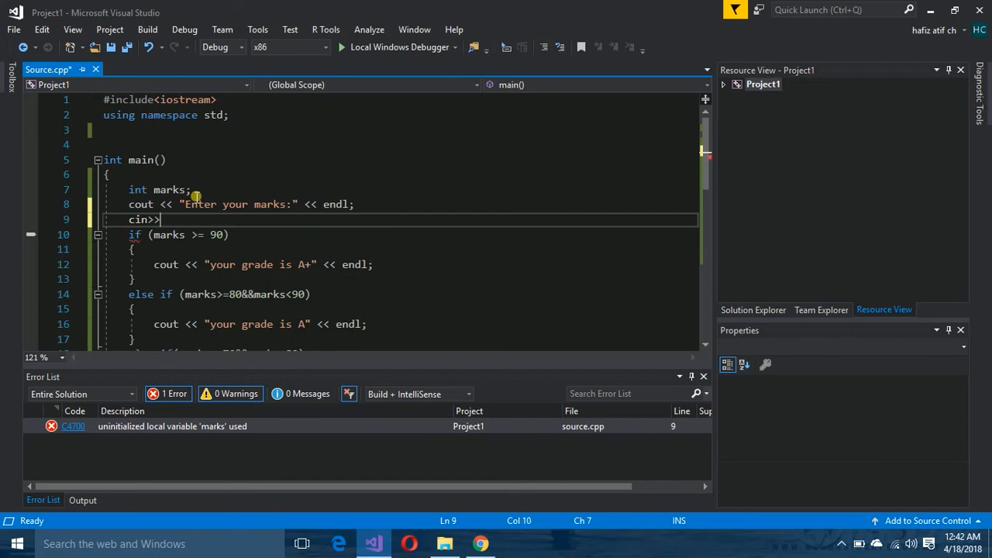
type("marks;")
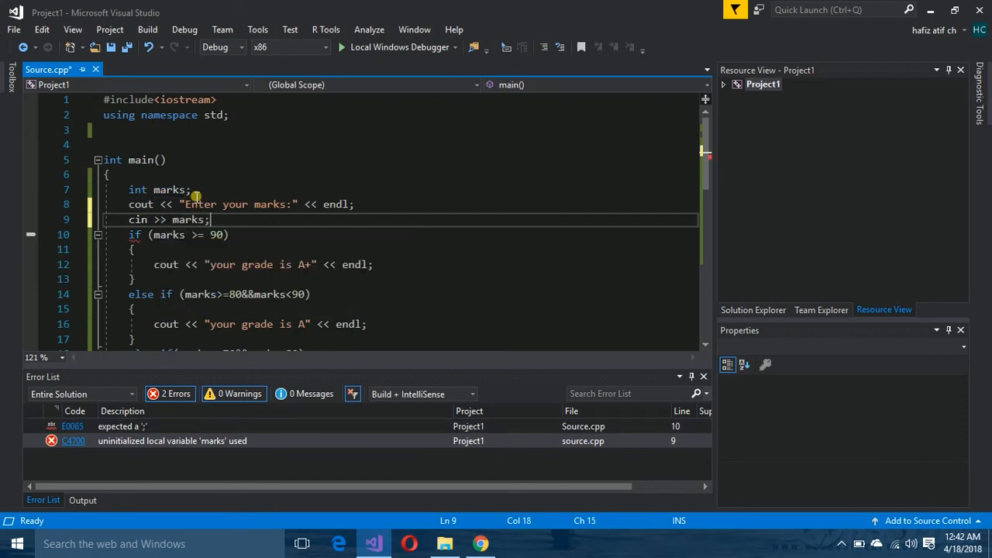
left_click(146, 30)
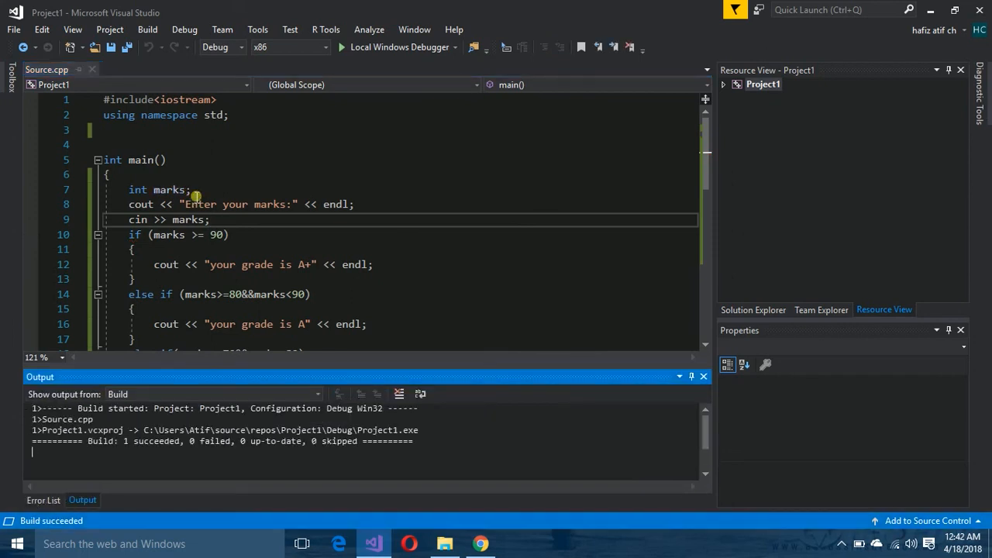
left_click(398, 47)
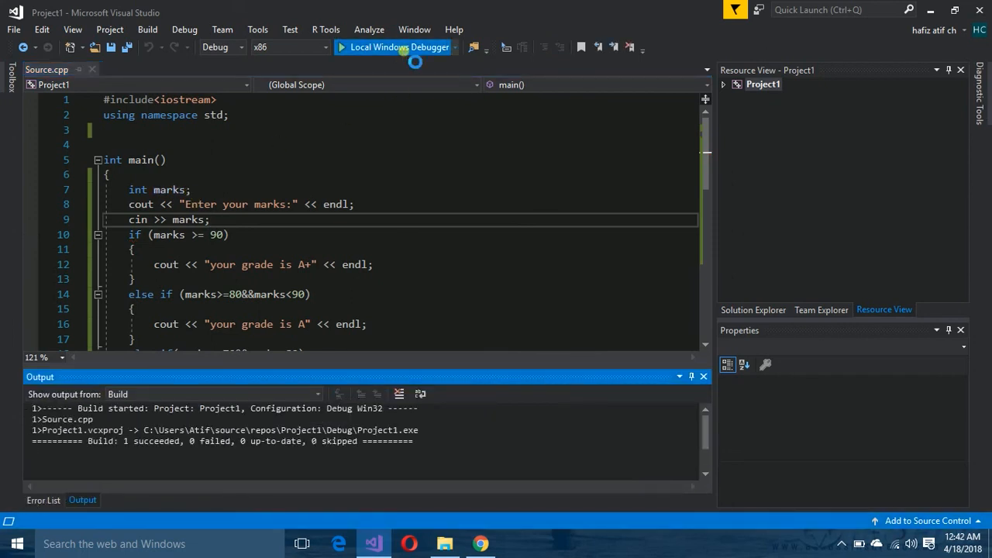
- Run the program, enter marks 90 then 69, and relaunch it with Local Windows Debugger
left_click(394, 48)
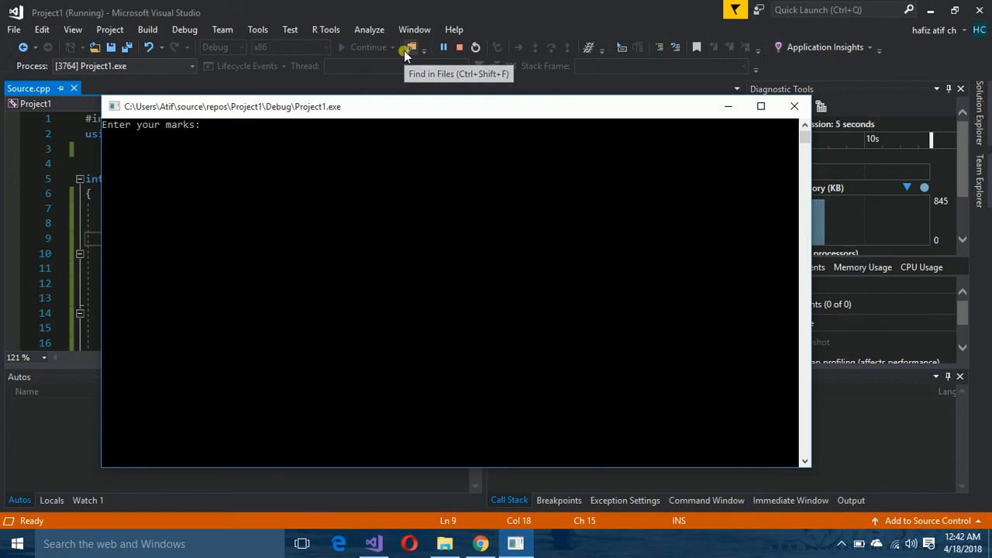
type("90\\")
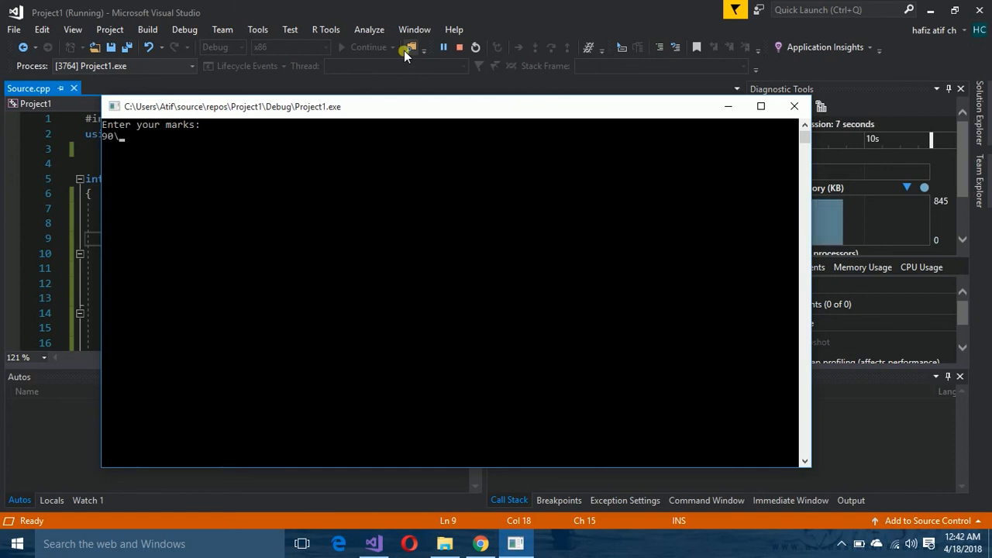
key("enter")
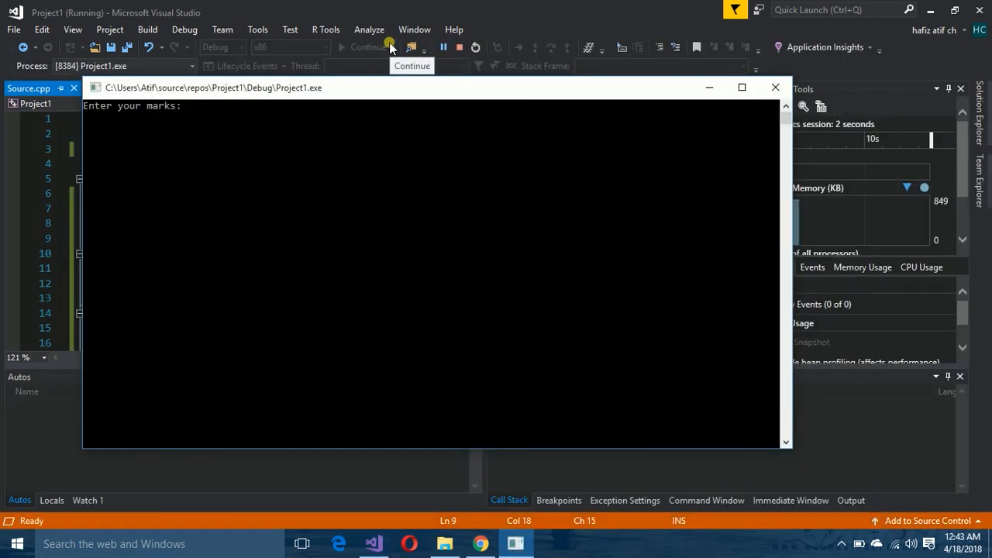
type("69")
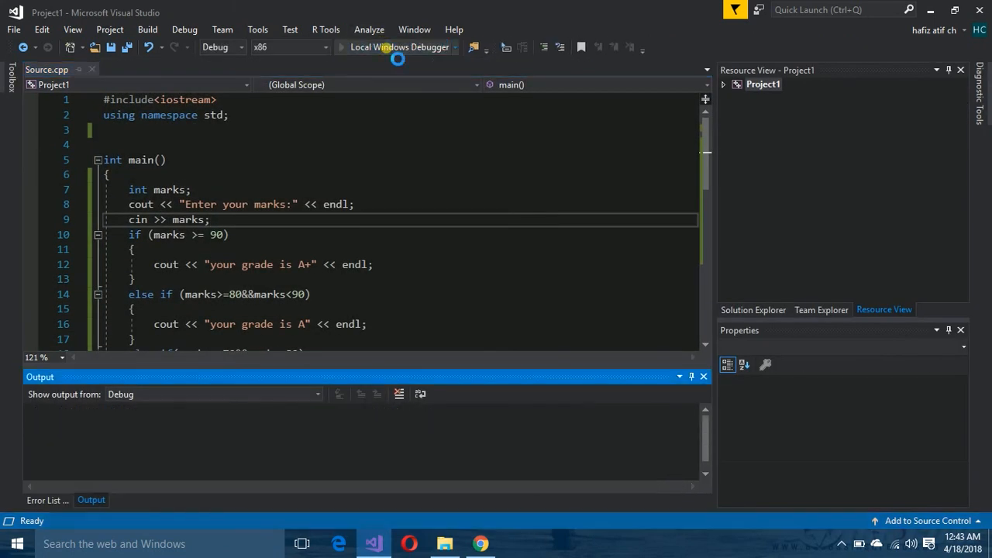
left_click(389, 48)
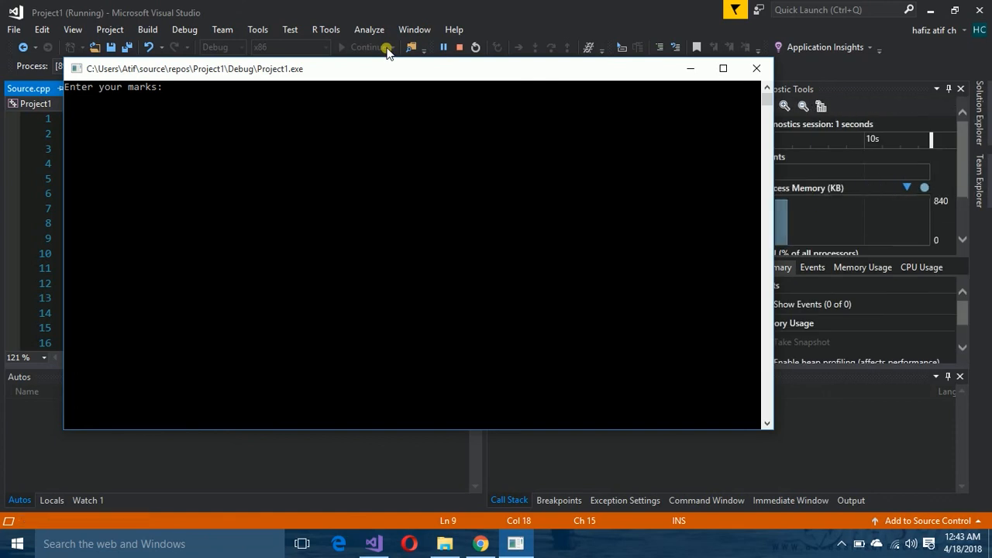